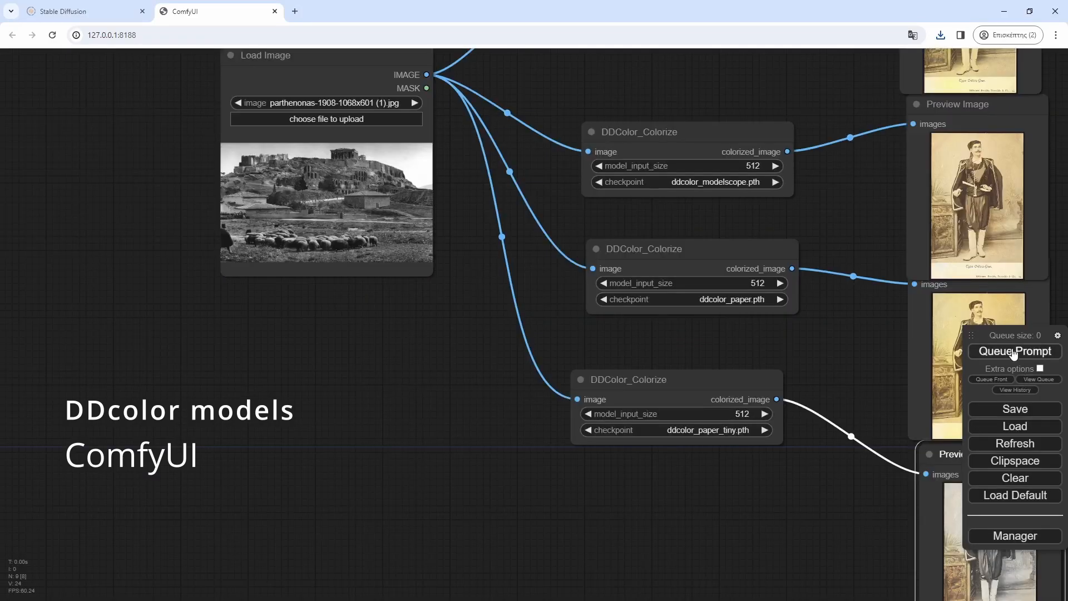
- Queue the workflow so all three DDColor_Colorize nodes process the loaded black-and-white photo
click(1013, 351)
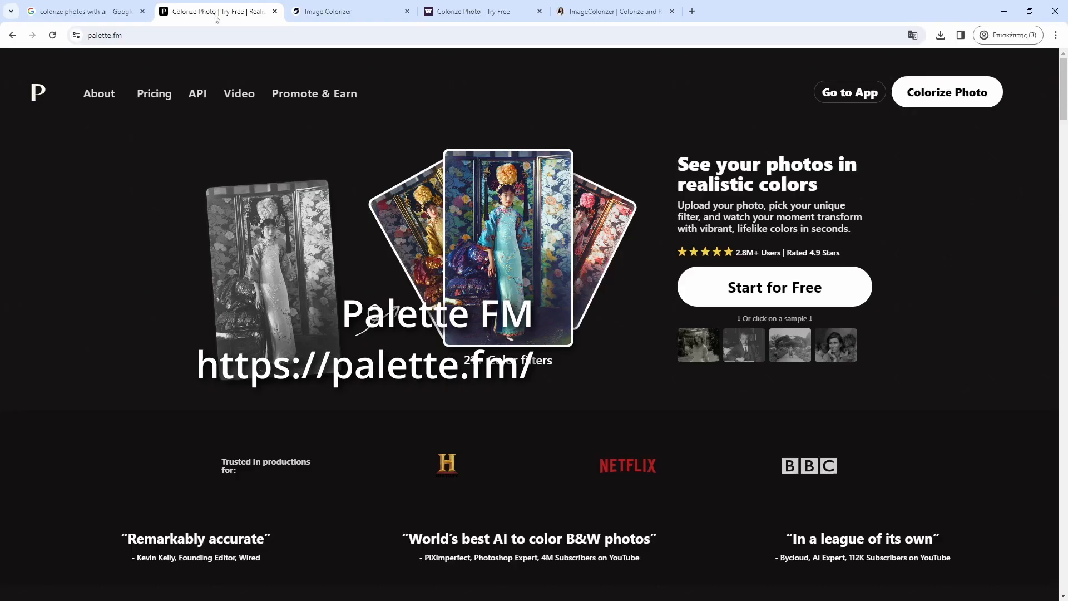
click(347, 12)
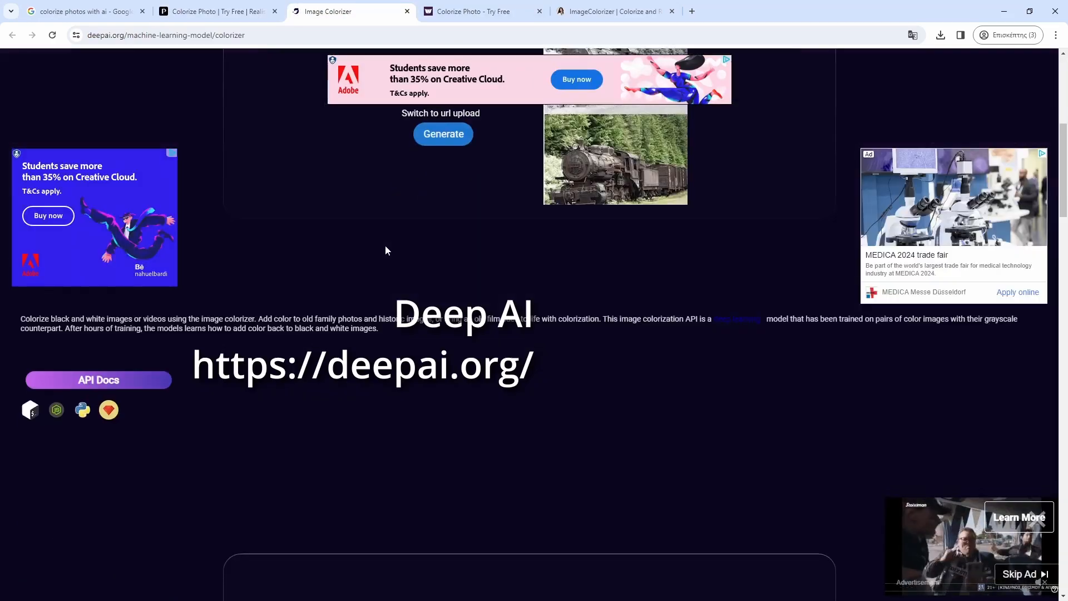
click(480, 11)
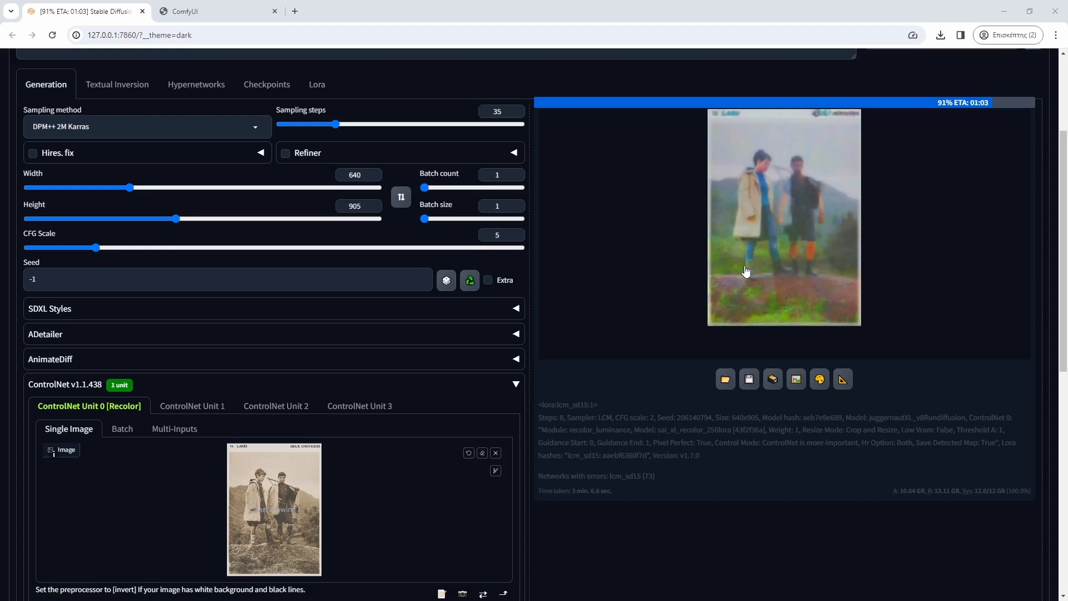
- Generate the Recolor ControlNet Unit 0 colorization of the two men's photo
click(216, 11)
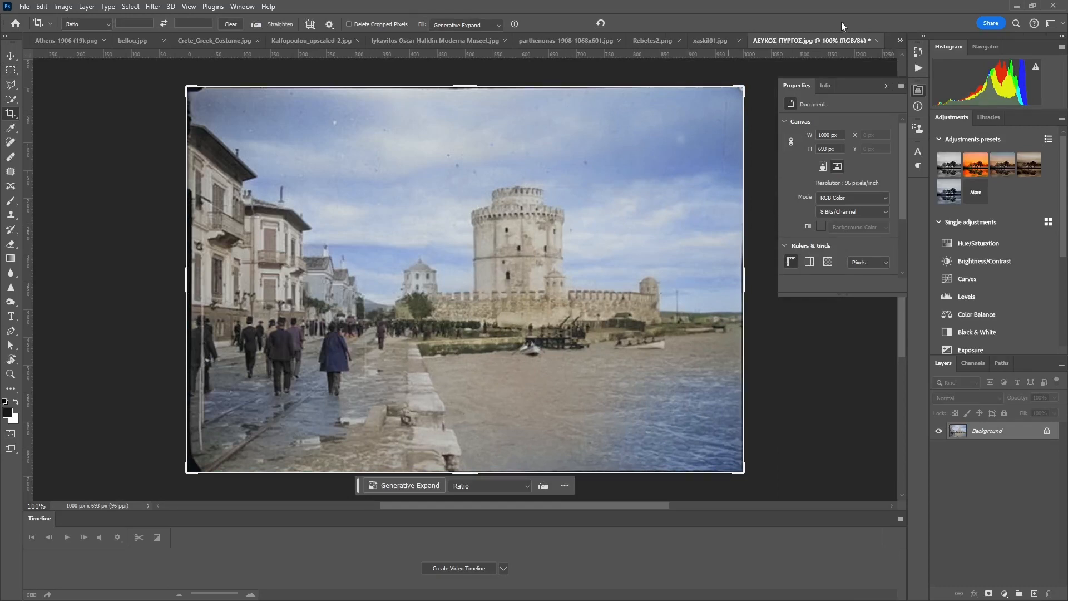
- Colorize xaskil01.jpg using Neural Filters' Colorize with Auto color image enabled
click(151, 7)
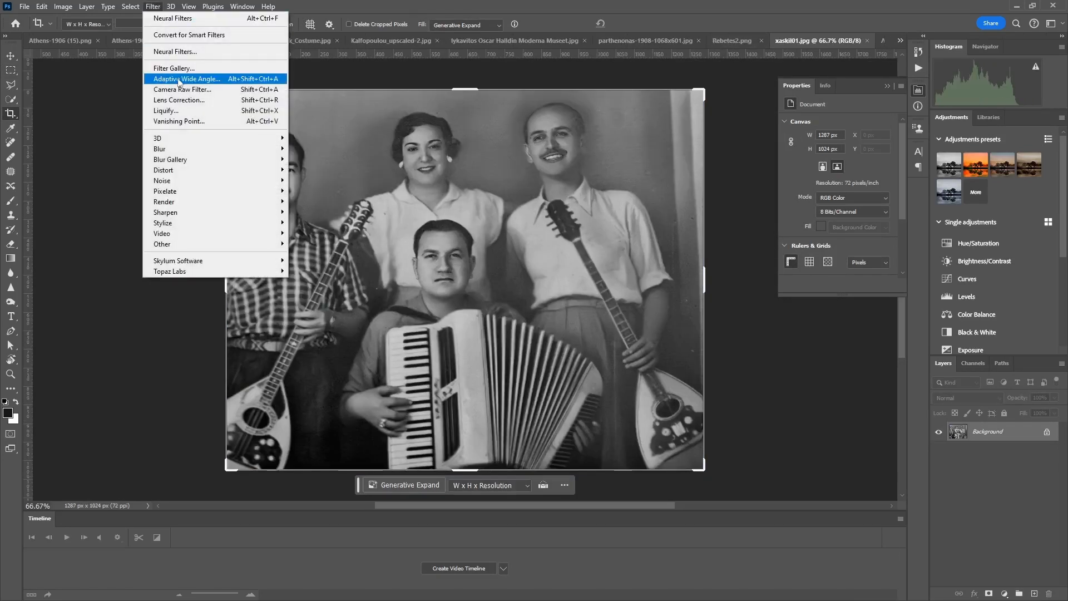
click(174, 52)
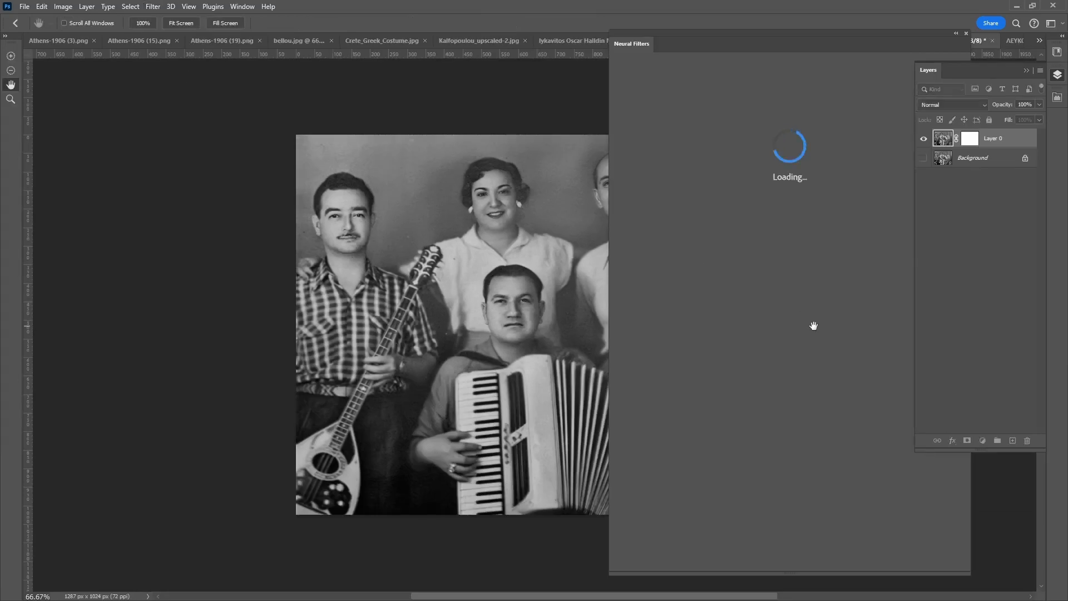
click(739, 325)
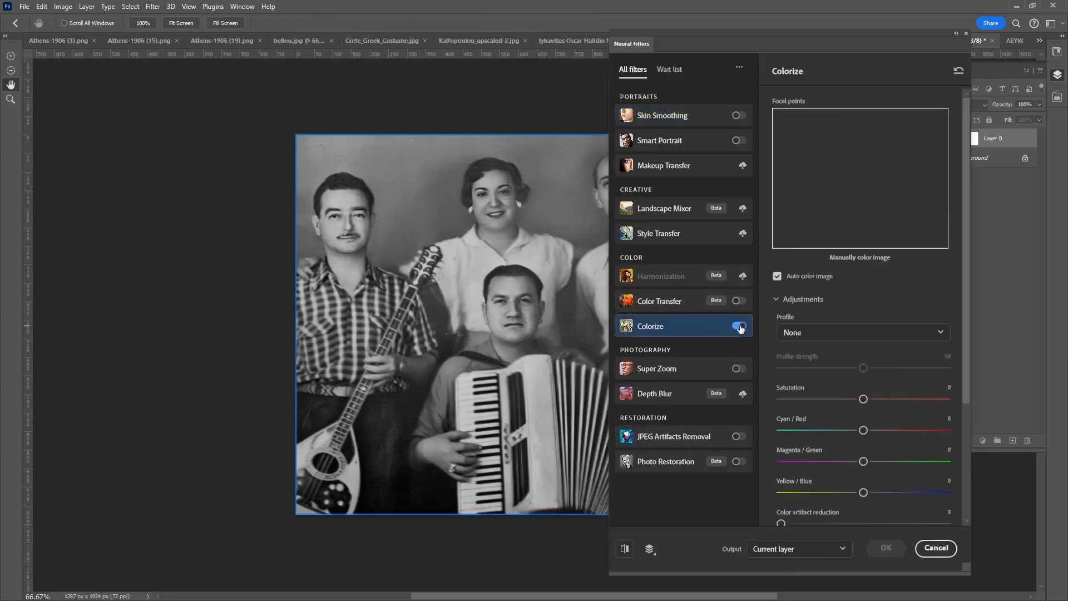
click(739, 327)
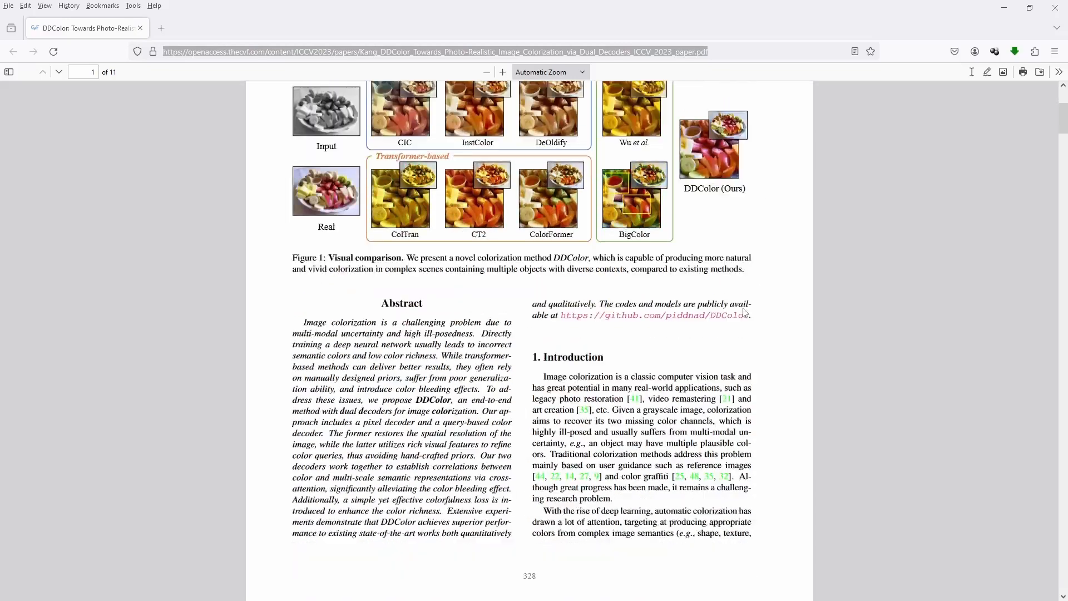
- Scroll the DDColor PDF from the abstract down to Figure 2 on page 3
scroll(down, 3)
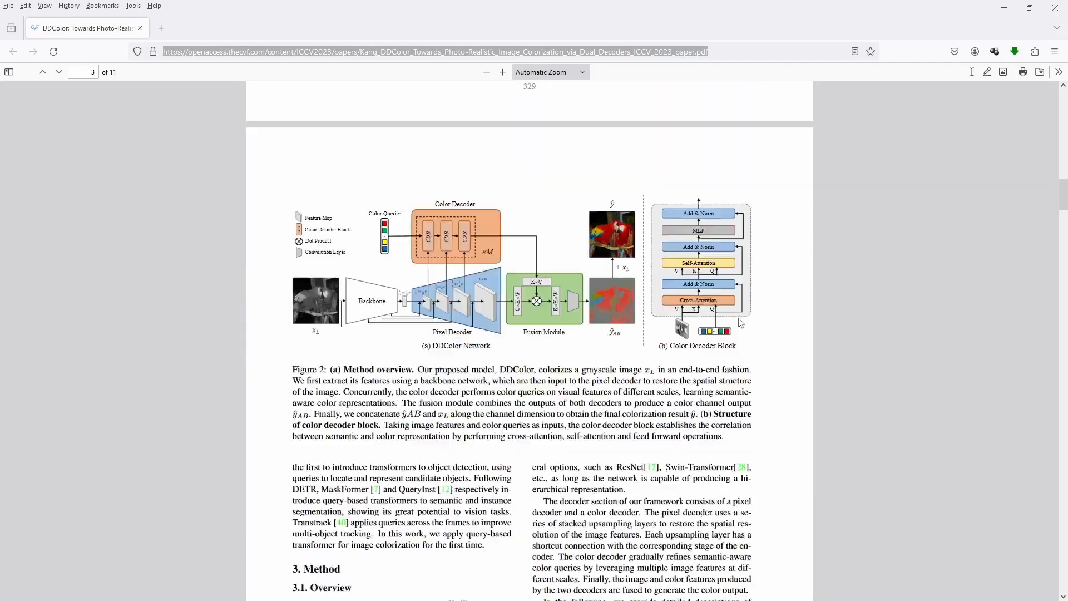
scroll(down, 3)
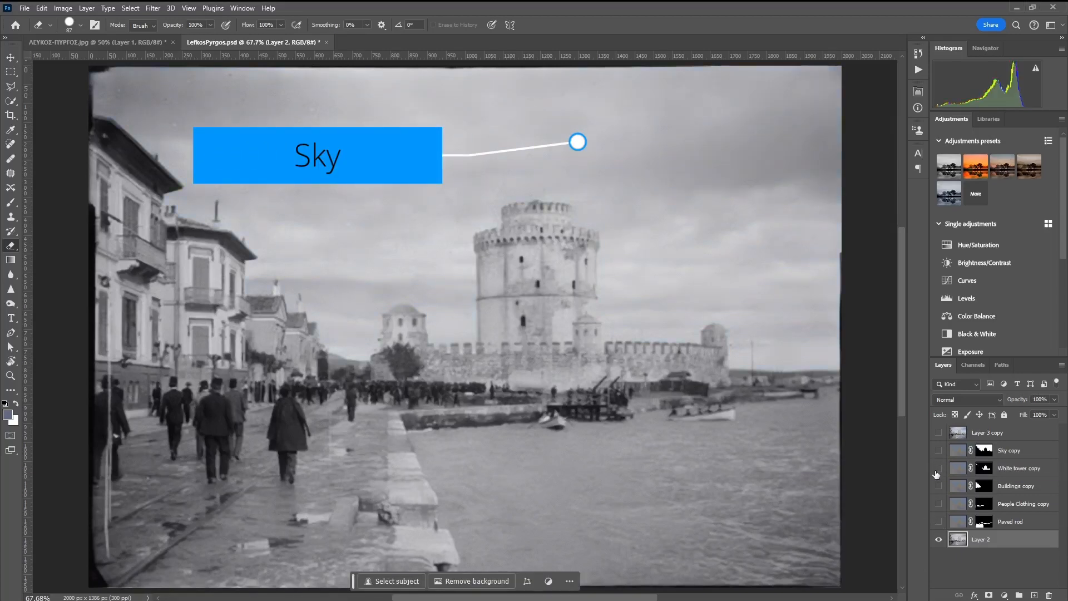
- Create the Sky, White tower, Buildings, People Clothing and Paved rod masked layers in LefkosPyrgos.psd
drag(577, 141, 431, 319)
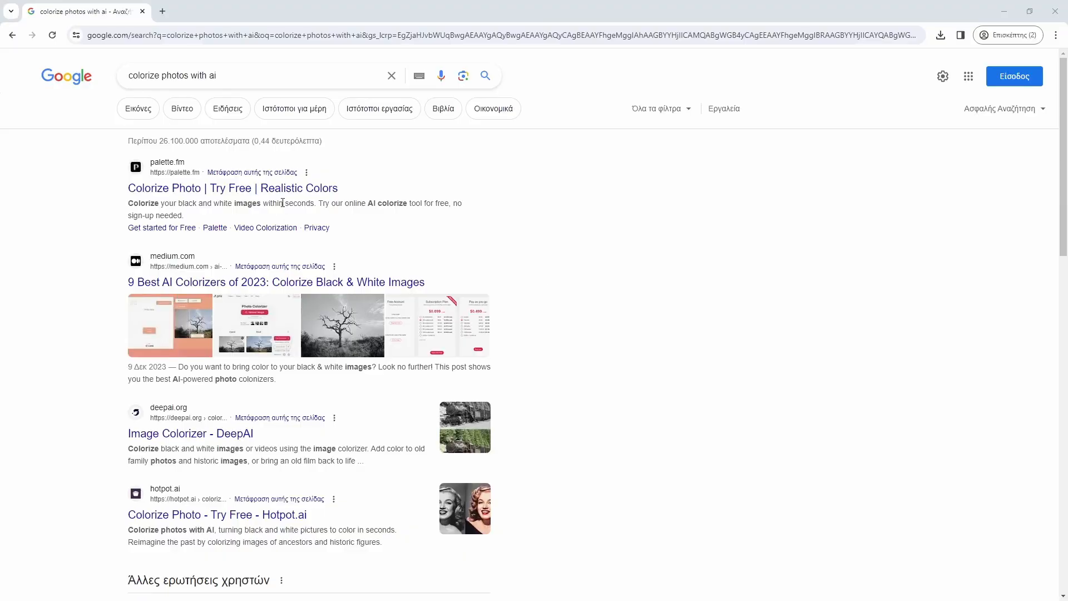
- Scroll through the 'colorize photos with ai' results, past Palette, Medium, DeepAI and Hotpot
scroll(down, 3)
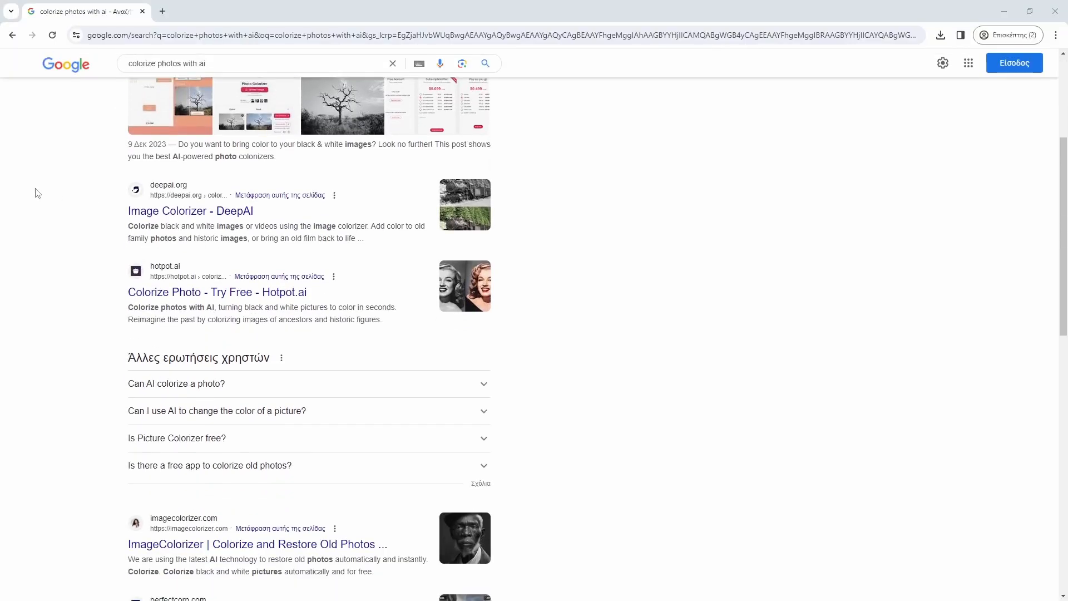
scroll(down, 3)
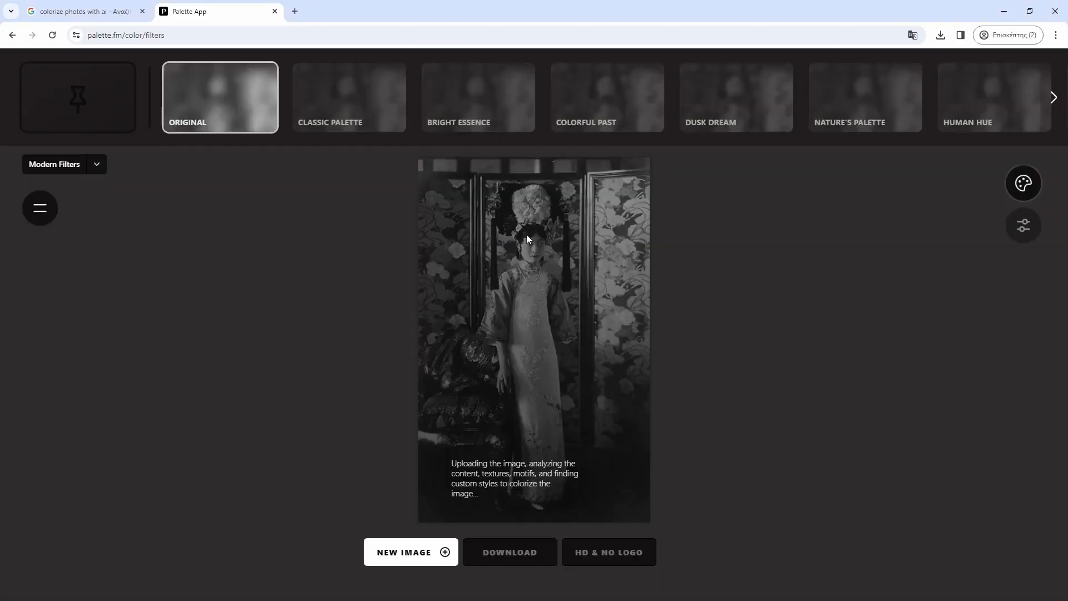
- Apply the Classic Palette and Bright Essence filters to the portrait, then view HD & No Logo pricing
click(348, 96)
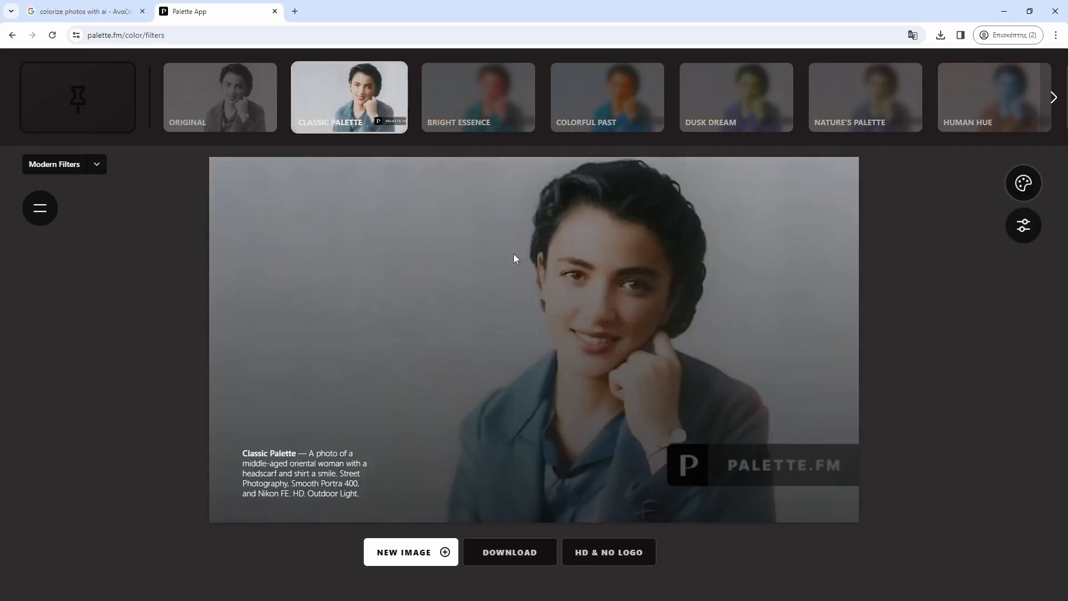
click(477, 97)
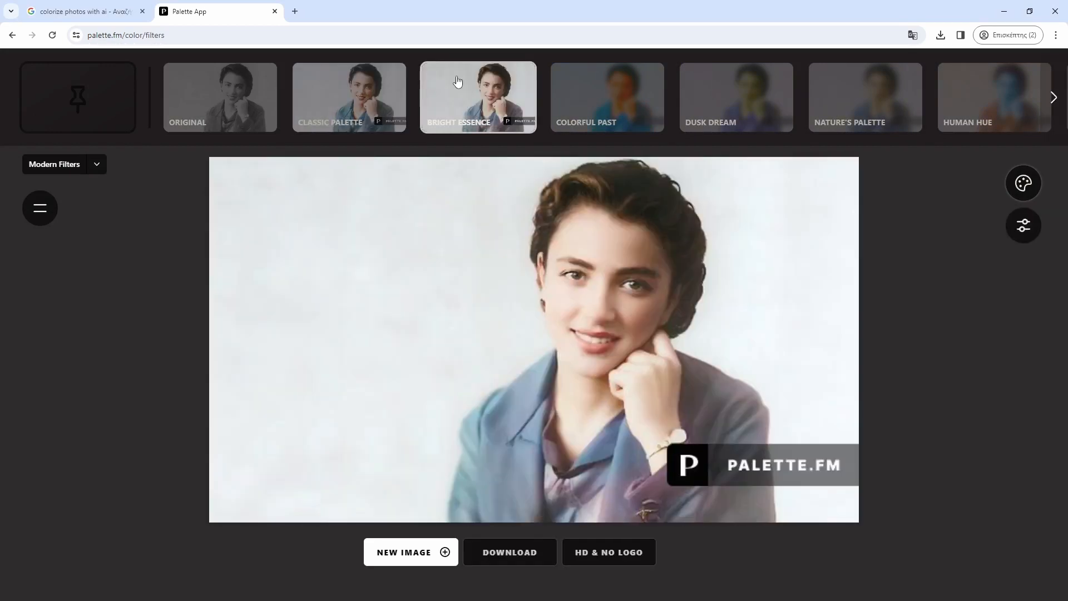
click(606, 97)
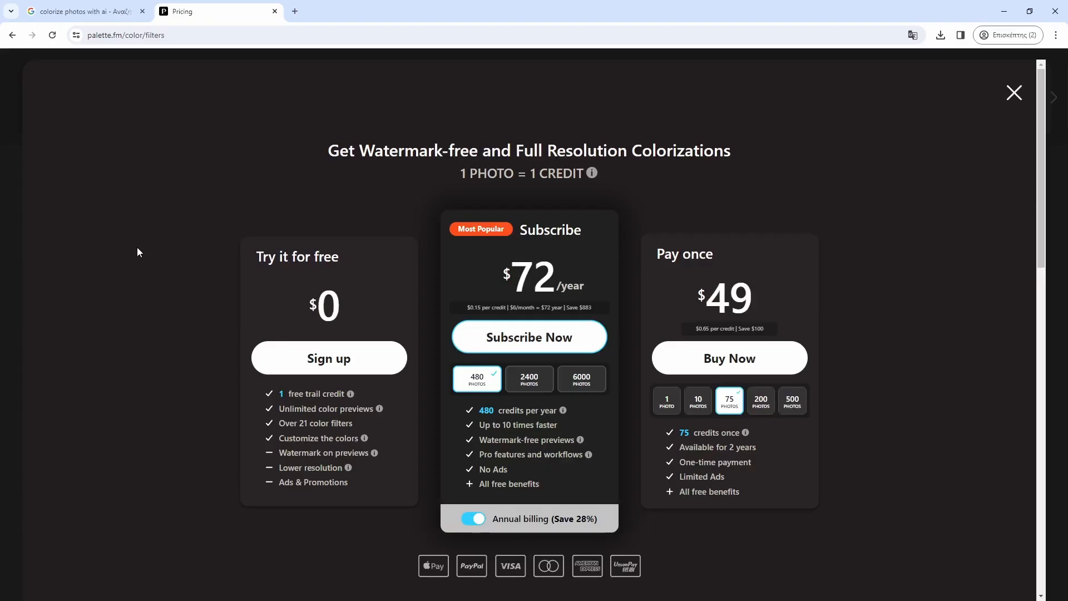
mouse_move(80, 172)
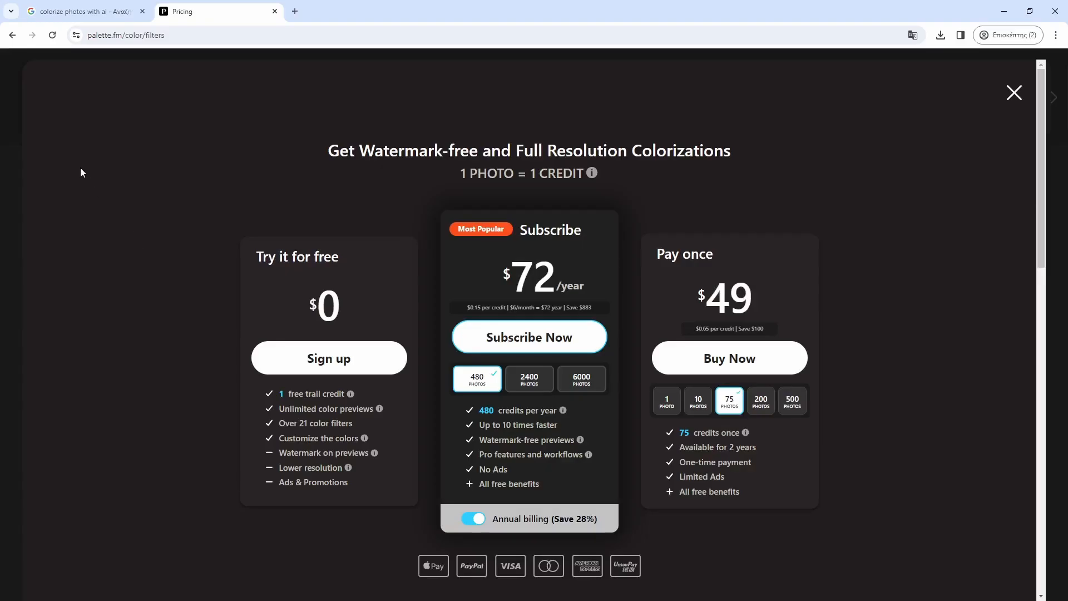
- Dismiss pricing and colorize the Acropolis landscape, trying Cinematic Shades and Bright Studio filters
click(1013, 93)
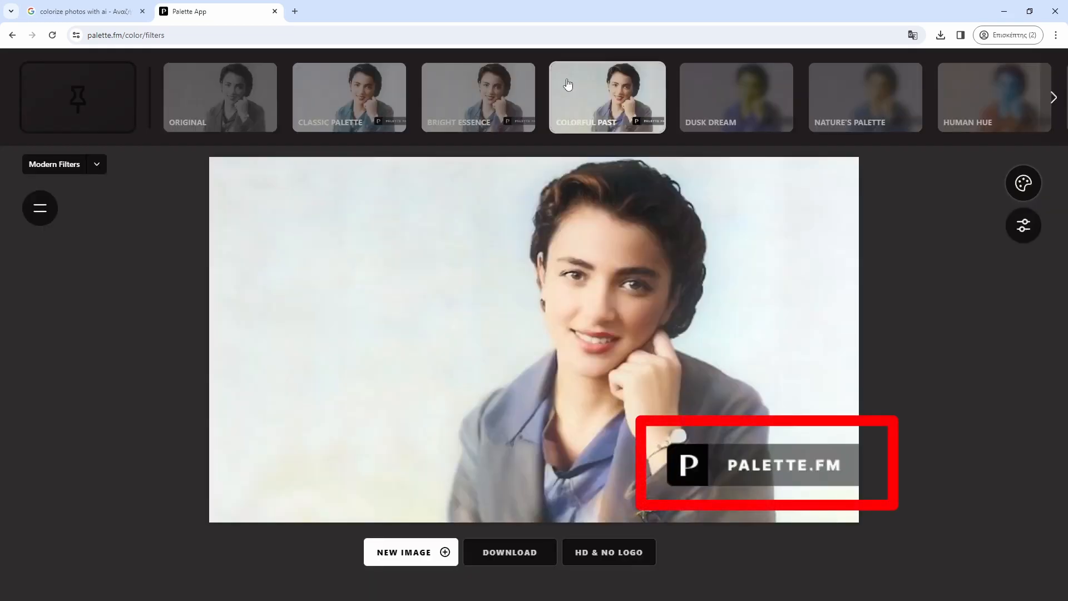
click(607, 96)
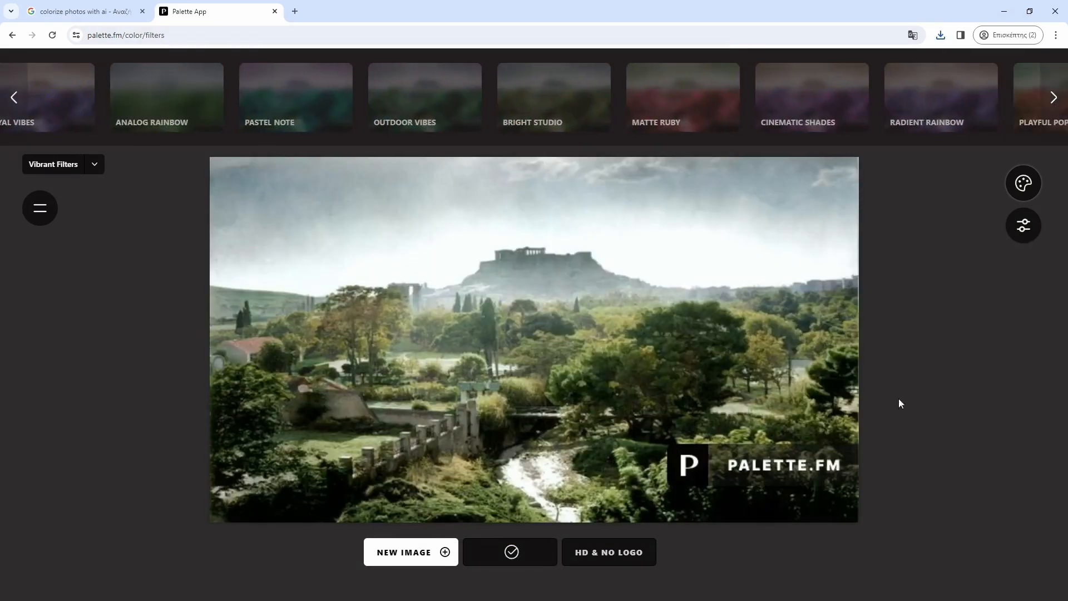
click(811, 97)
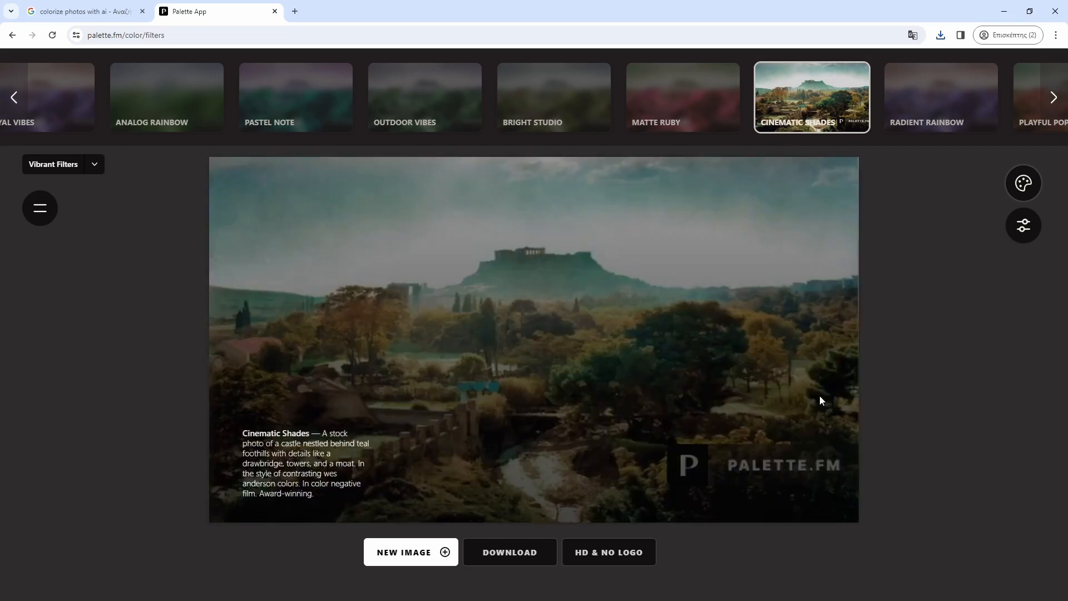
click(553, 97)
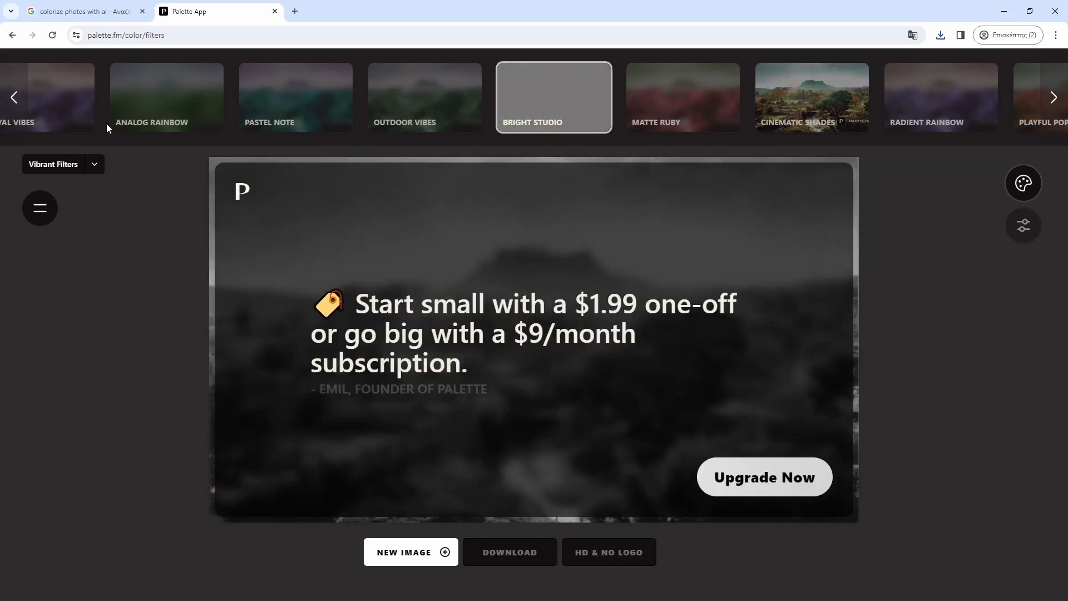
click(553, 97)
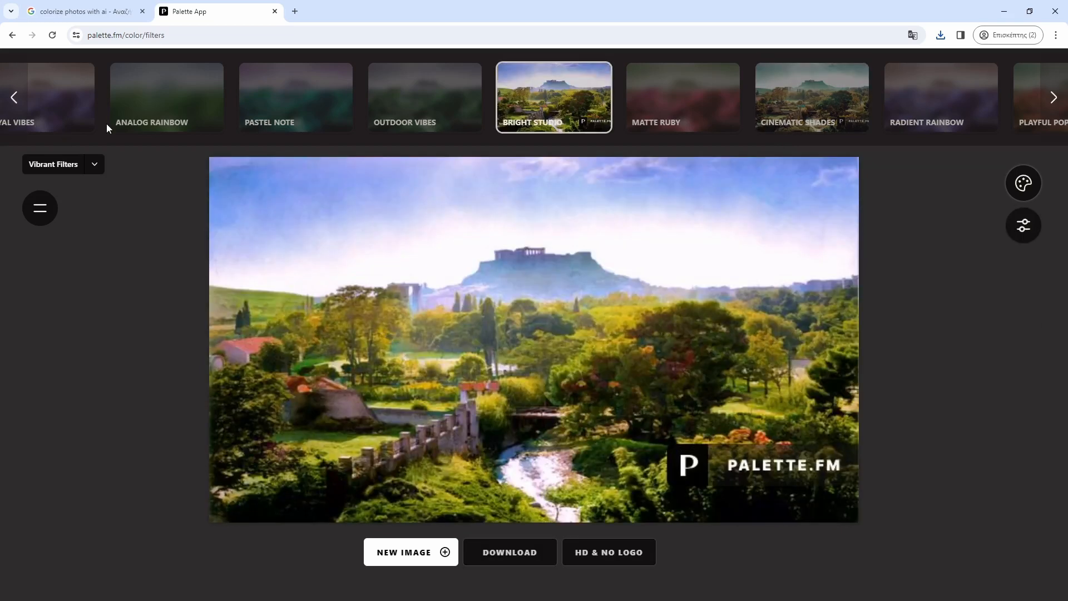
click(167, 97)
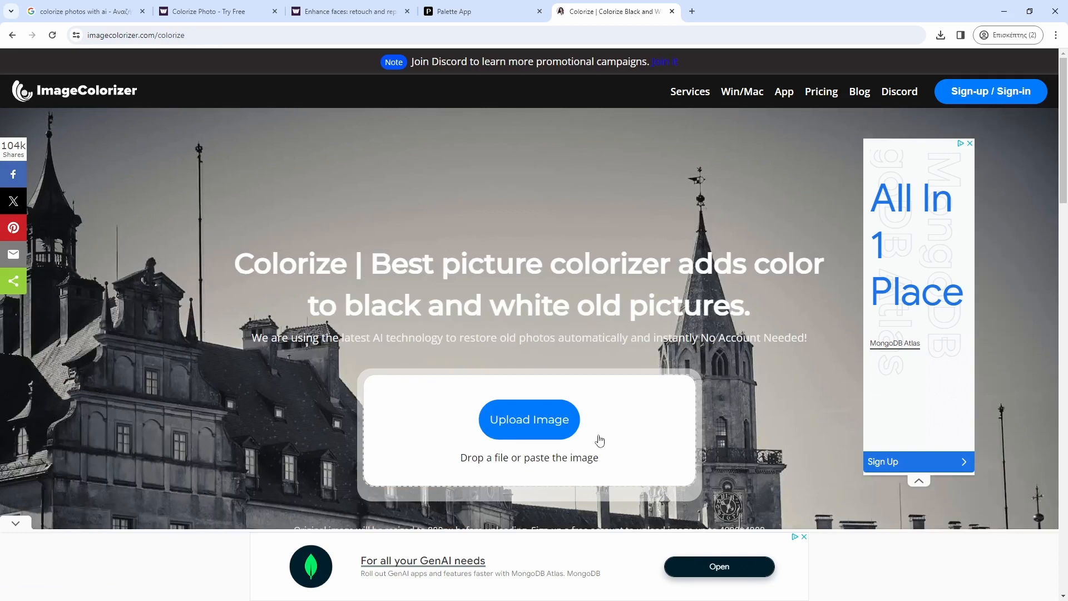
- Open DeepAI's colorizer page at its 'Upload your file here' box
click(529, 419)
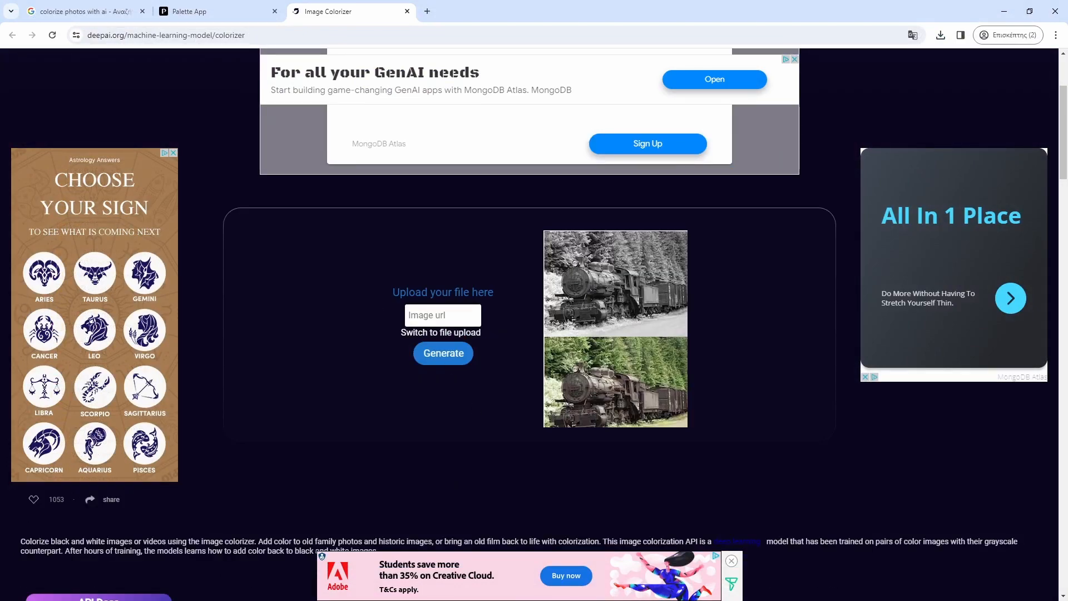
click(440, 333)
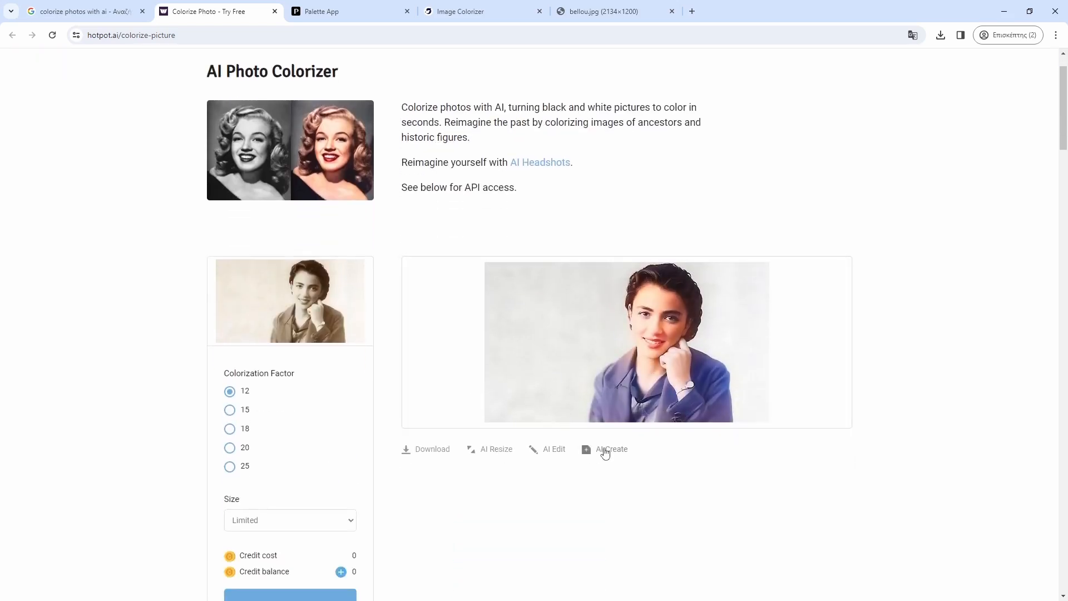
- Download the colorized portrait as non-commercial, reviewing the output size options
click(431, 449)
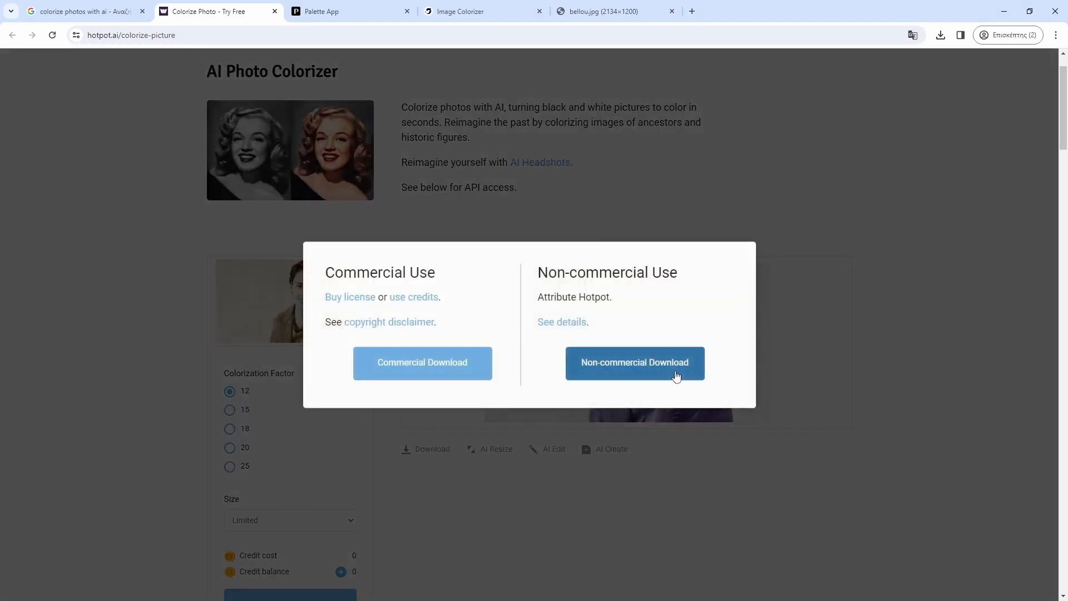
click(634, 362)
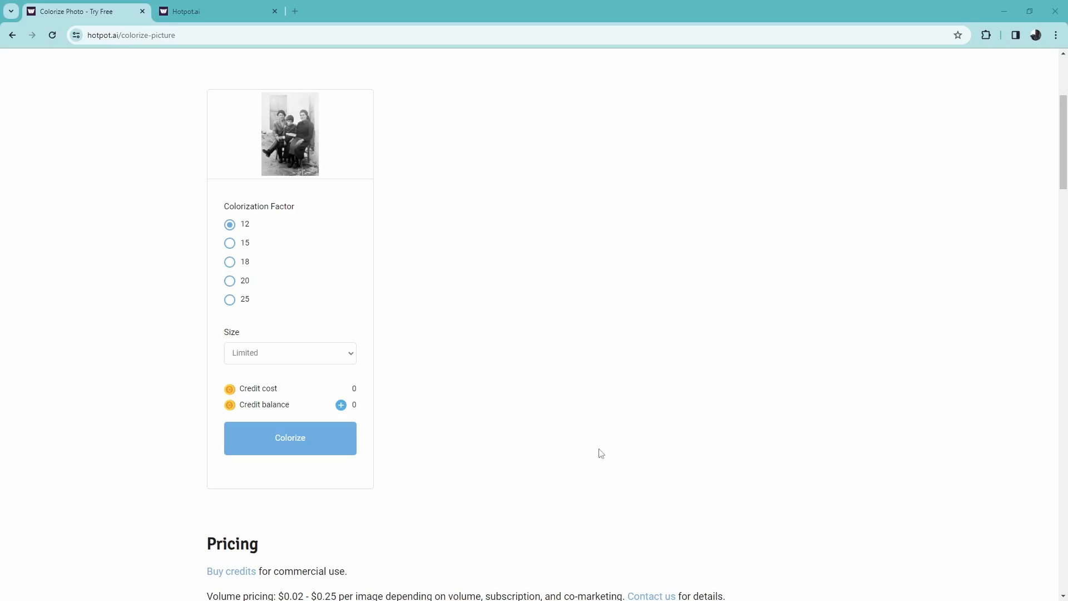
click(290, 437)
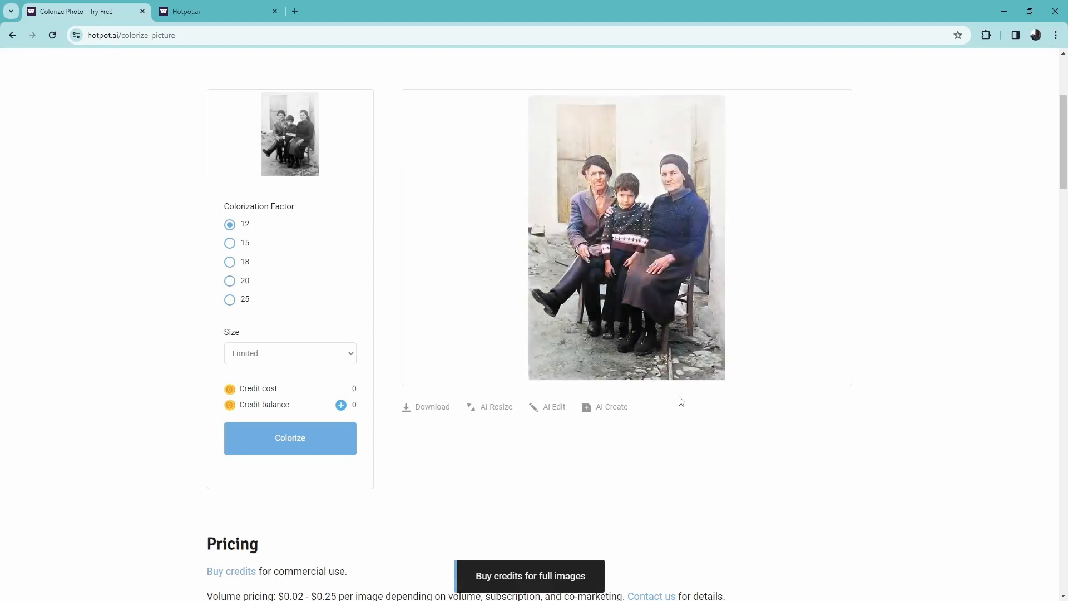
click(289, 352)
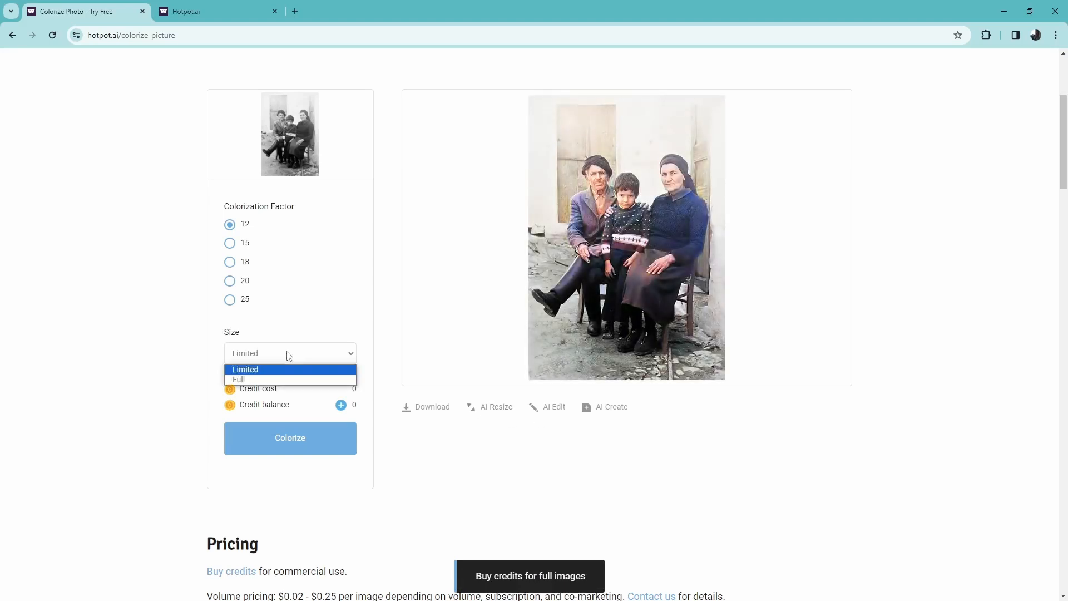
click(239, 379)
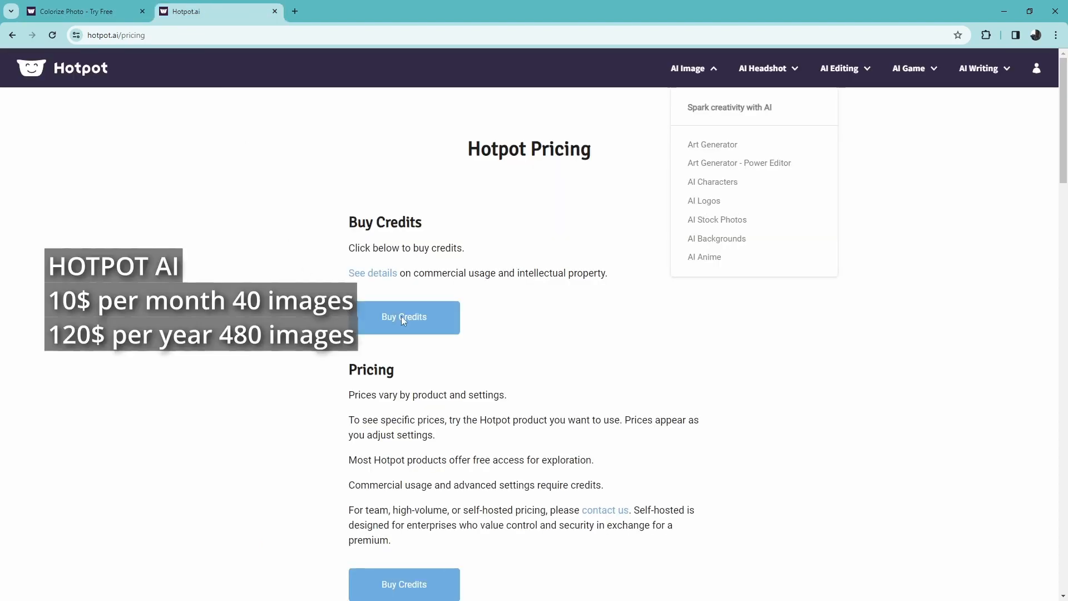
mouse_move(392, 343)
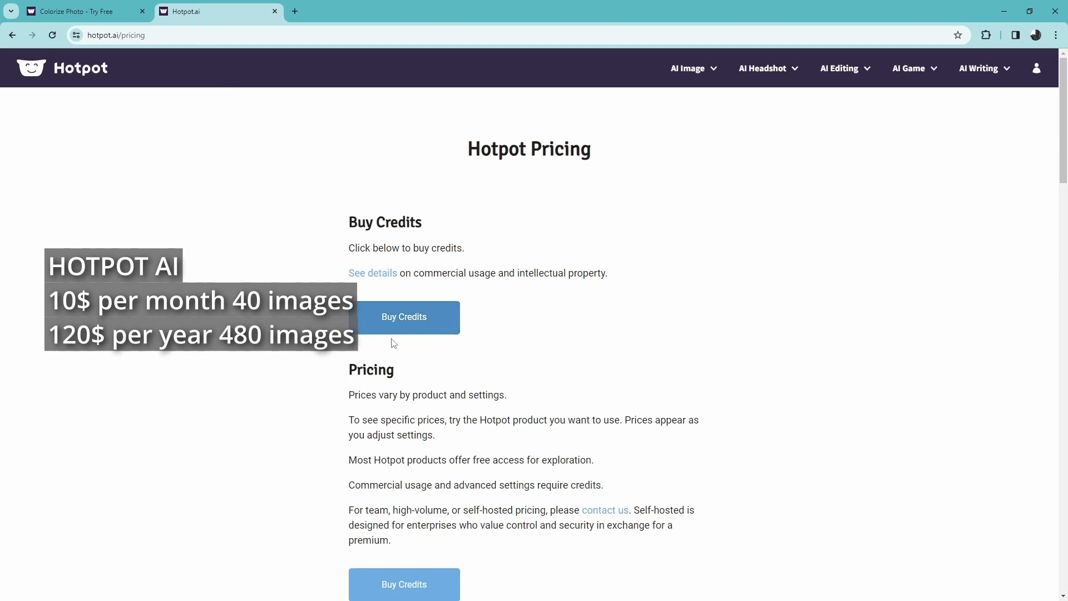
- Scroll Hotpot's pricing page and open the Buy Credits Pay Monthly plans
scroll(down, 3)
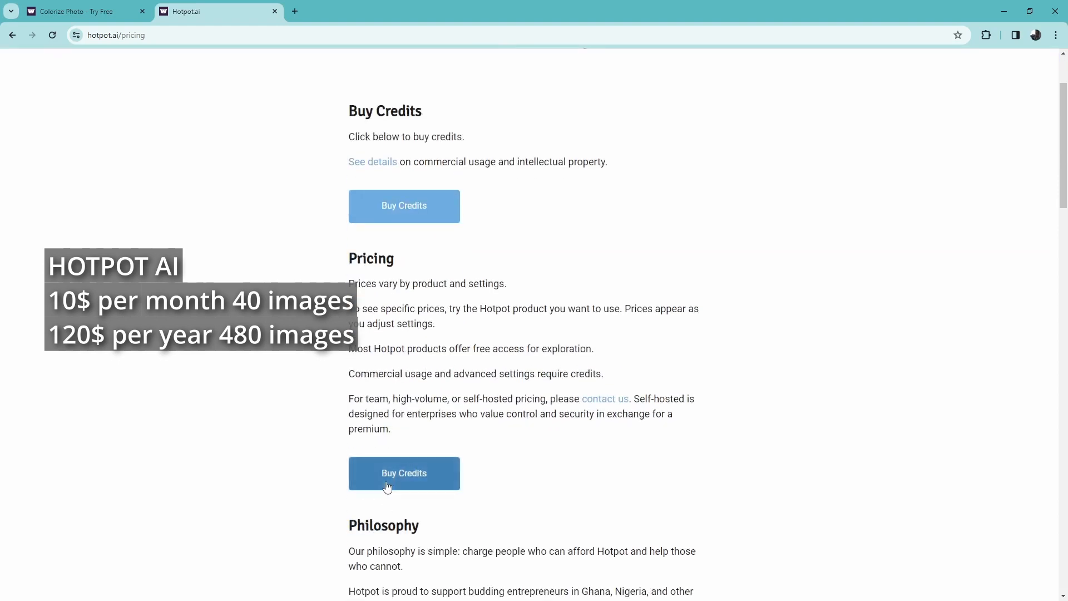
click(403, 473)
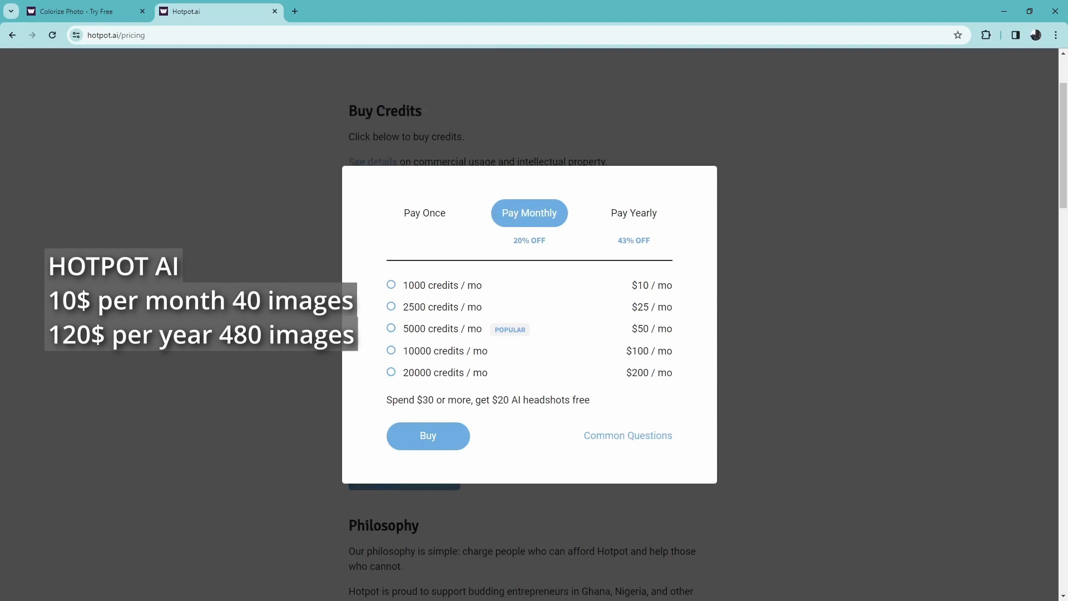
click(81, 11)
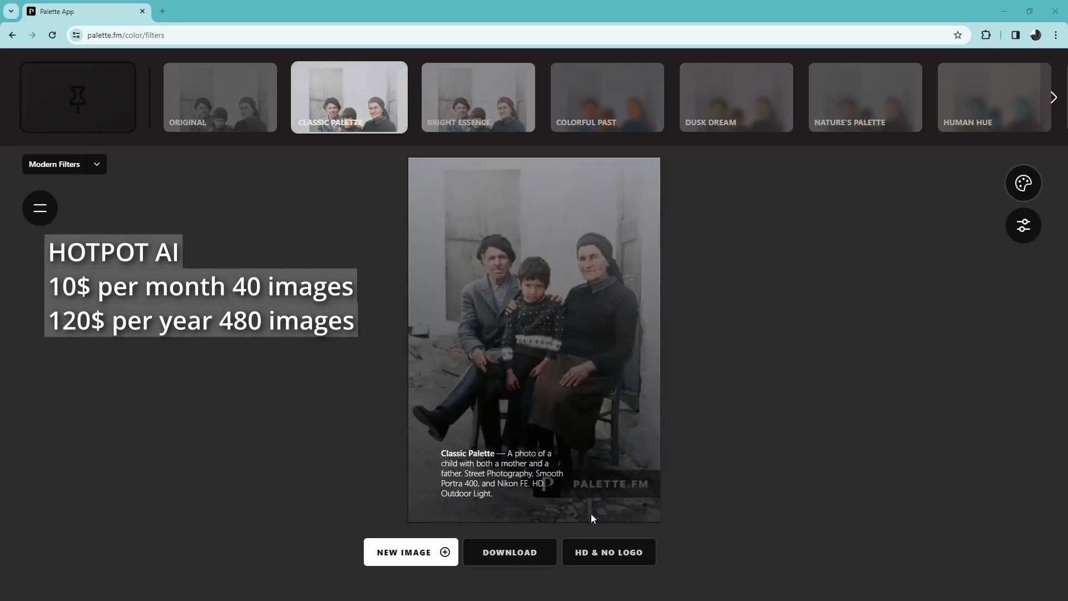
- Request the HD, logo-free family photo colorization and review Palette FM's pricing plans
click(608, 552)
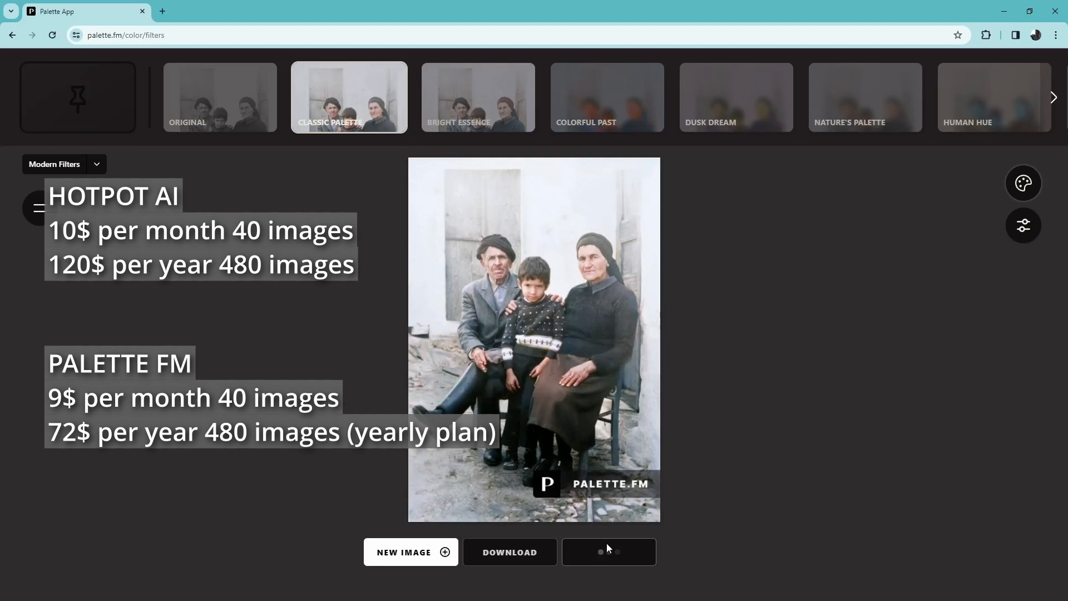
click(606, 97)
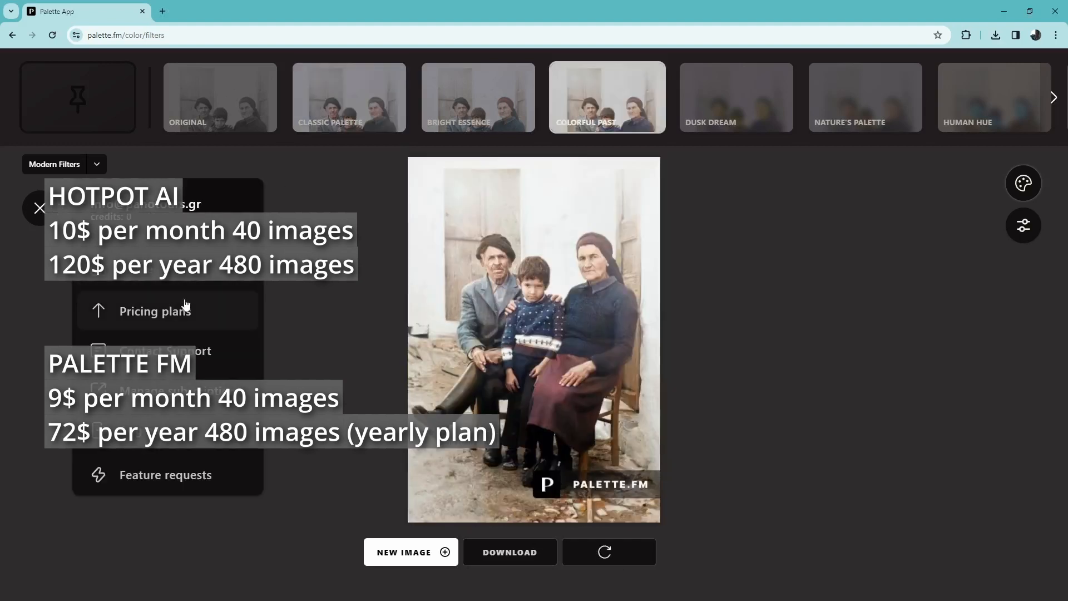
click(155, 311)
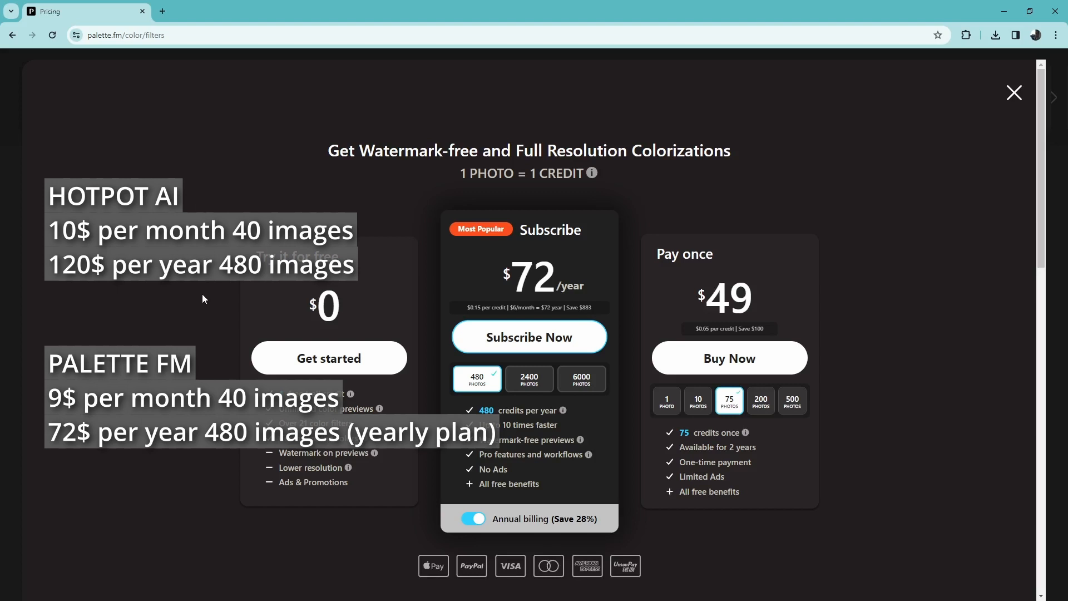
mouse_move(1044, 344)
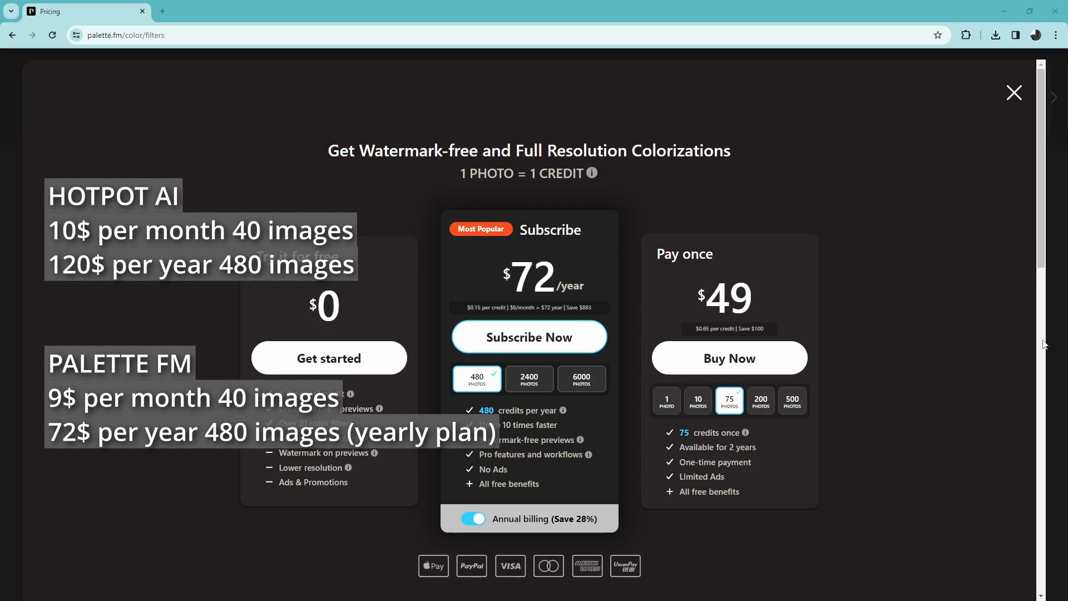
click(473, 518)
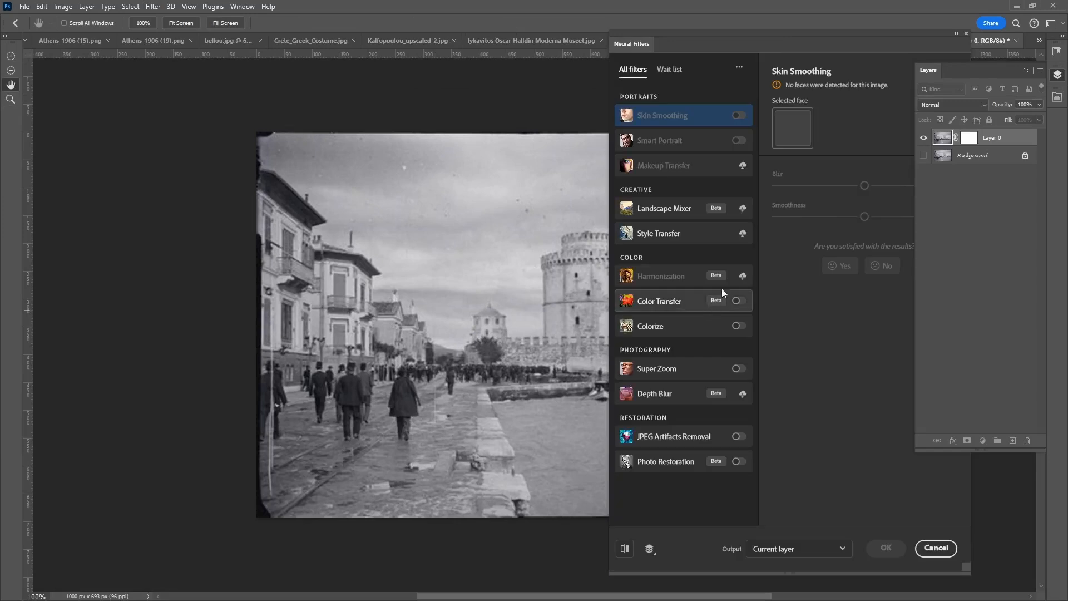
- Colorize the White Tower photo as a new color layer, then preview colorizing the musicians photo
click(738, 325)
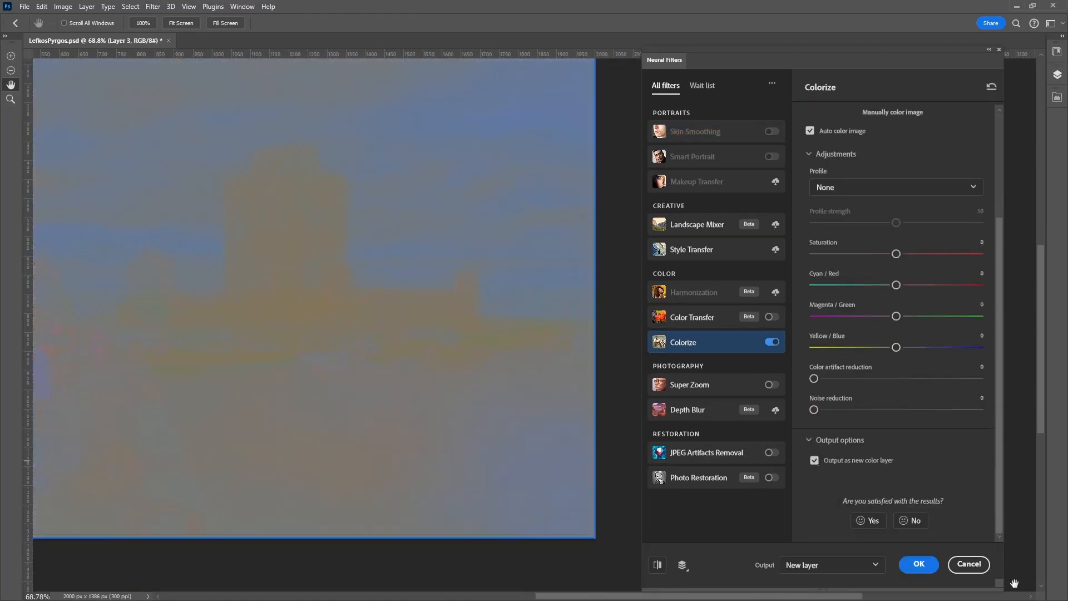
click(917, 564)
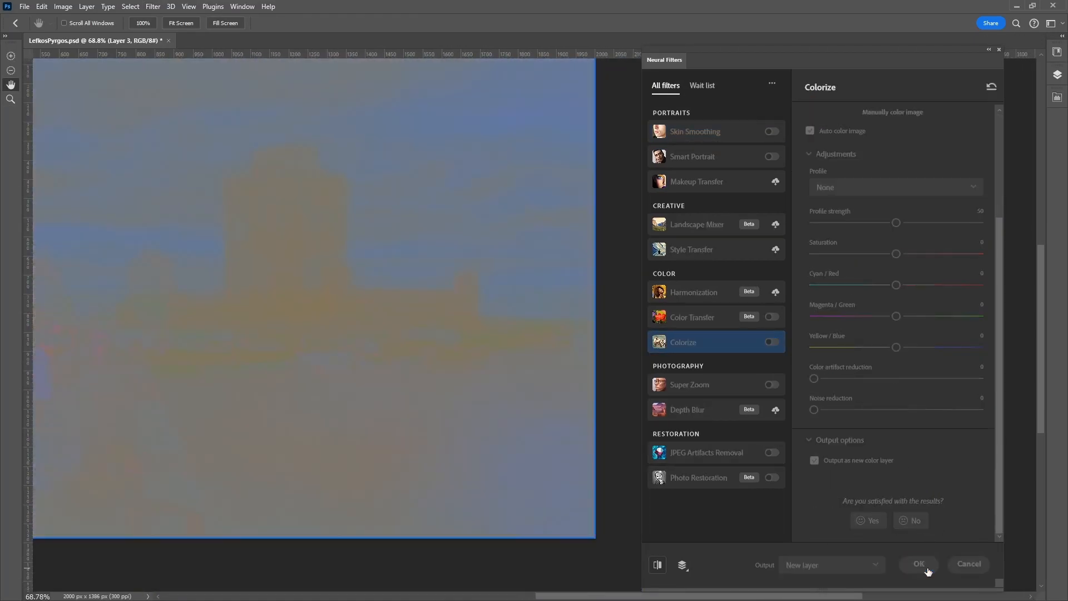
click(917, 563)
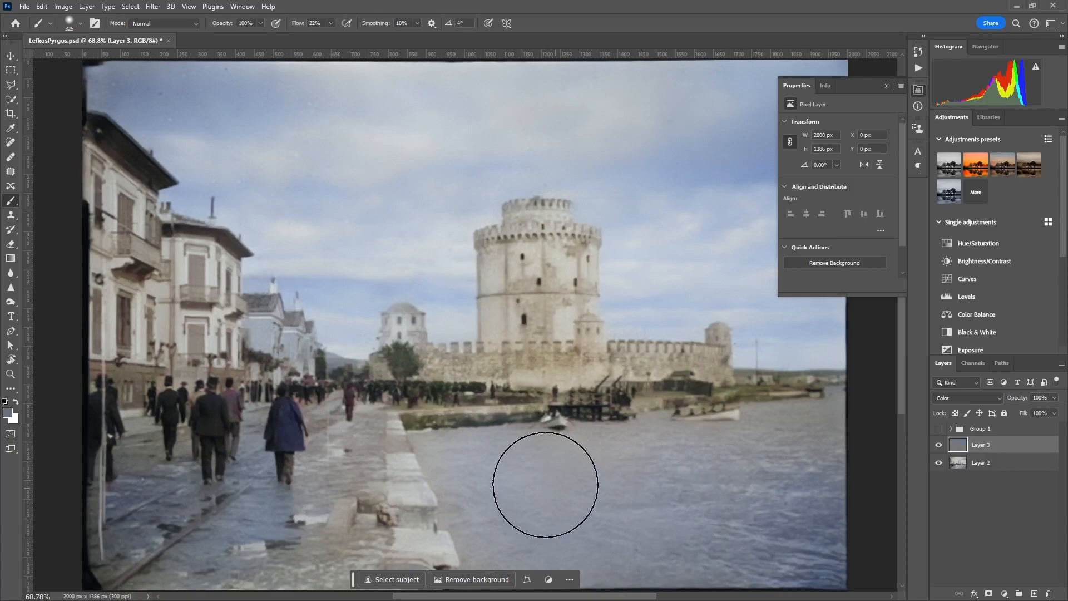
click(739, 326)
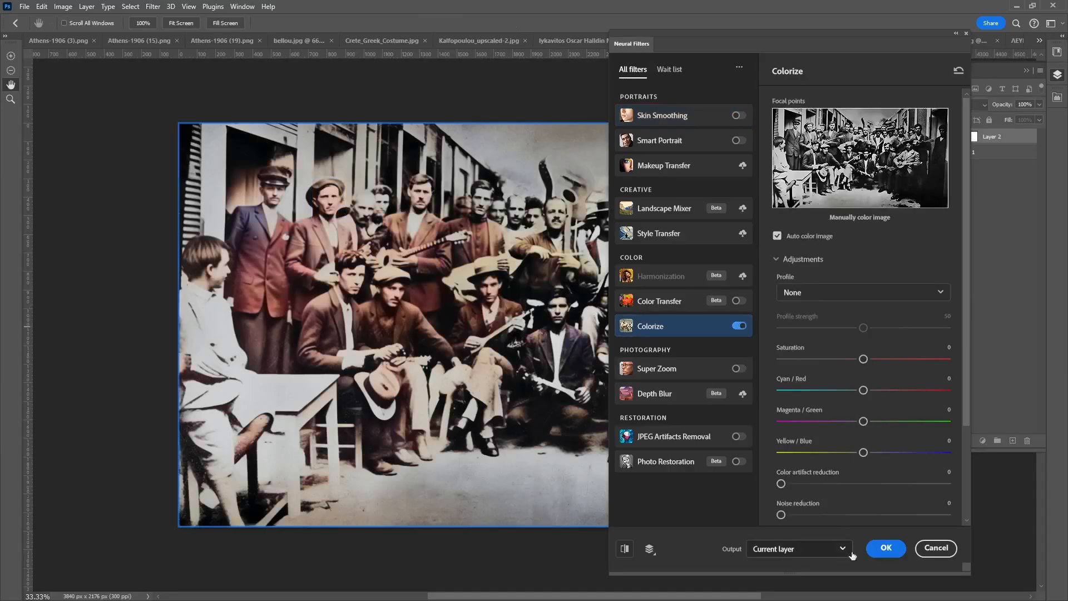
click(885, 548)
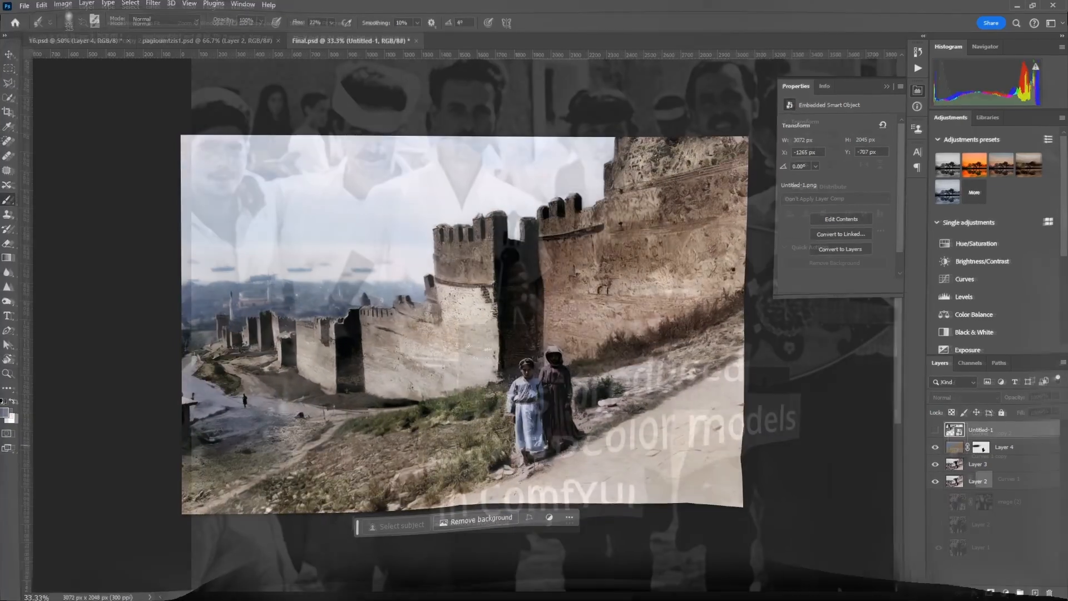
- Toggle a DDColor result layer's visibility to compare the musicians photo colorizations
click(95, 40)
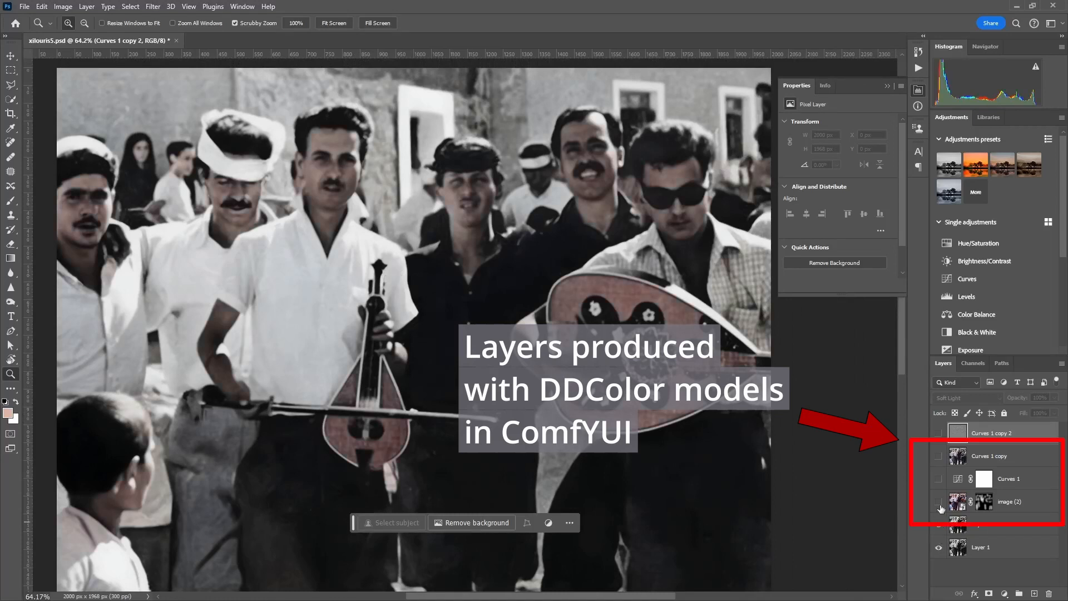
click(942, 501)
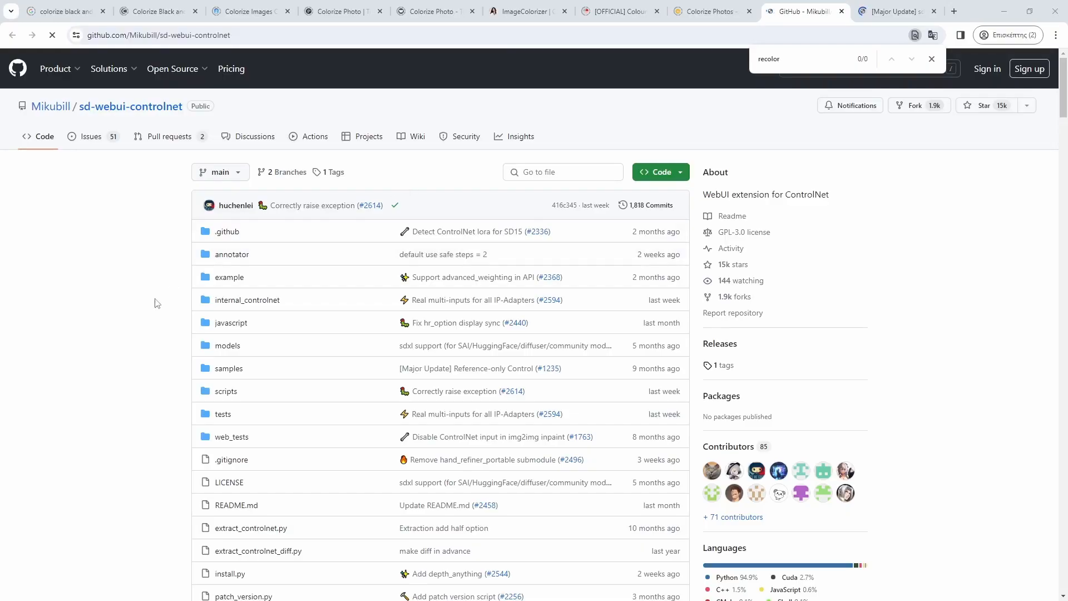
- Search the ControlNet 1.1.400 update discussion for 'recolor' and scroll to the Recolor section
click(896, 11)
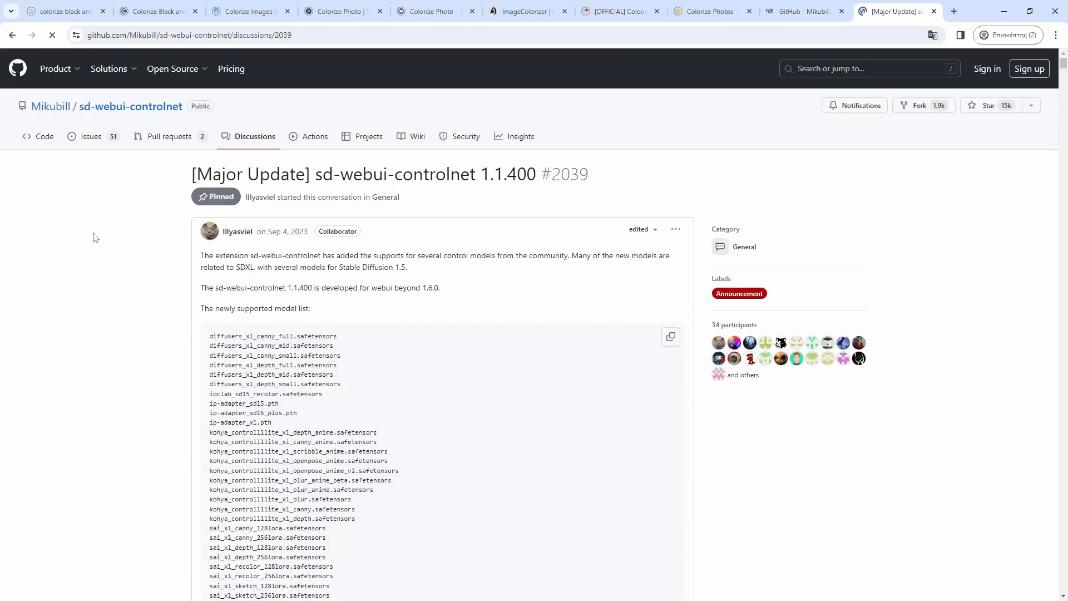
text(recolor)
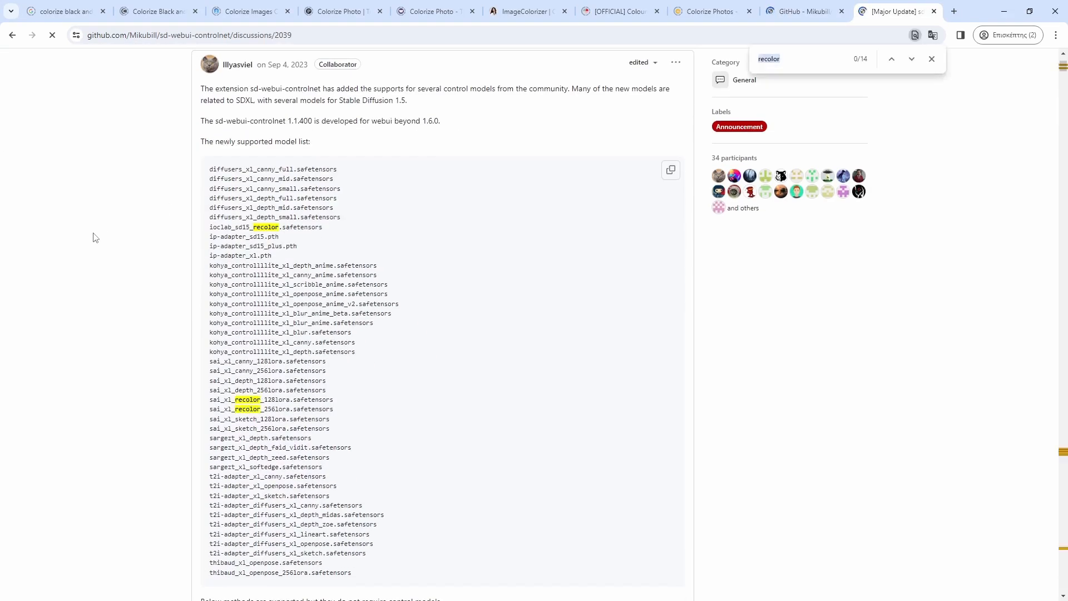
click(911, 59)
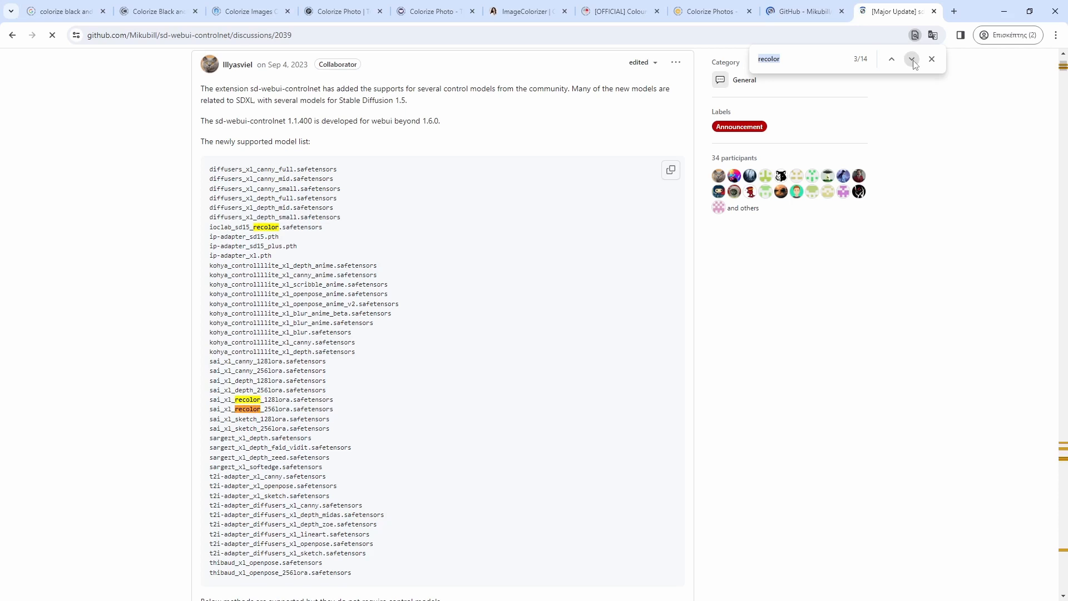
click(911, 60)
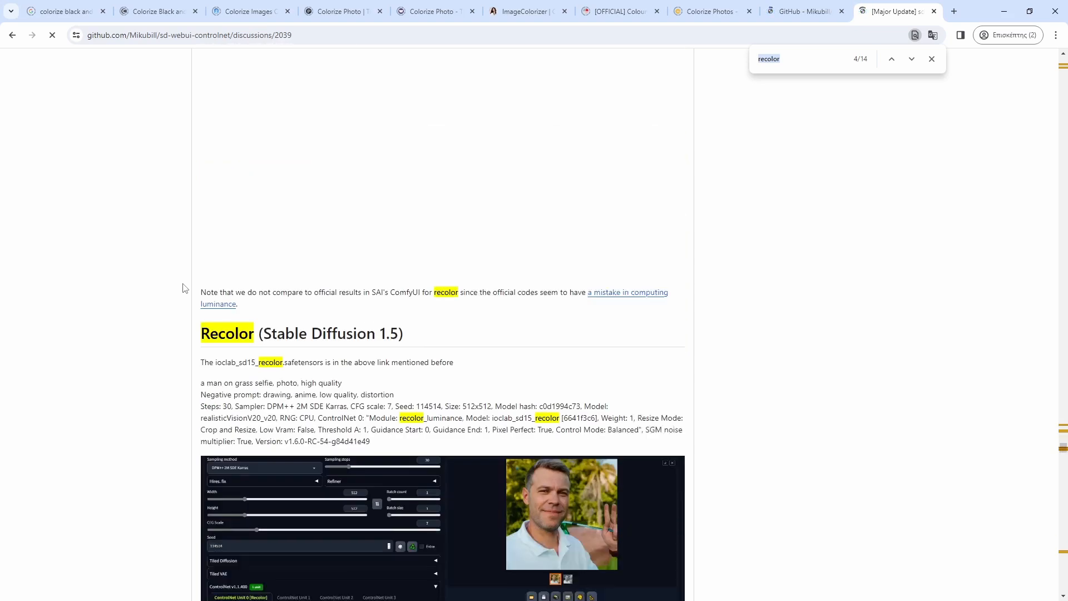
scroll(down, 3)
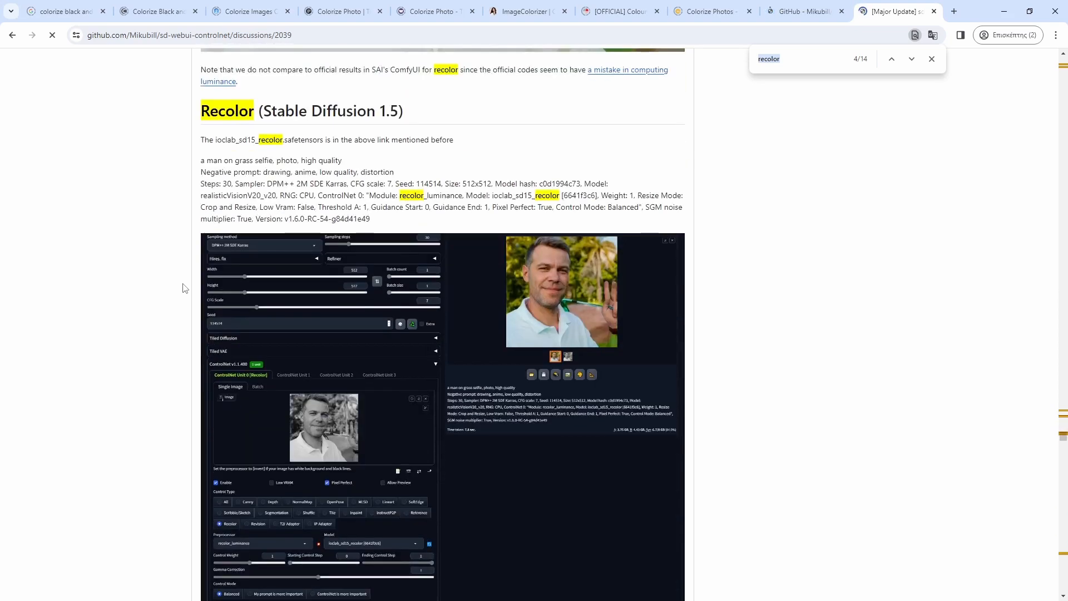
scroll(down, 3)
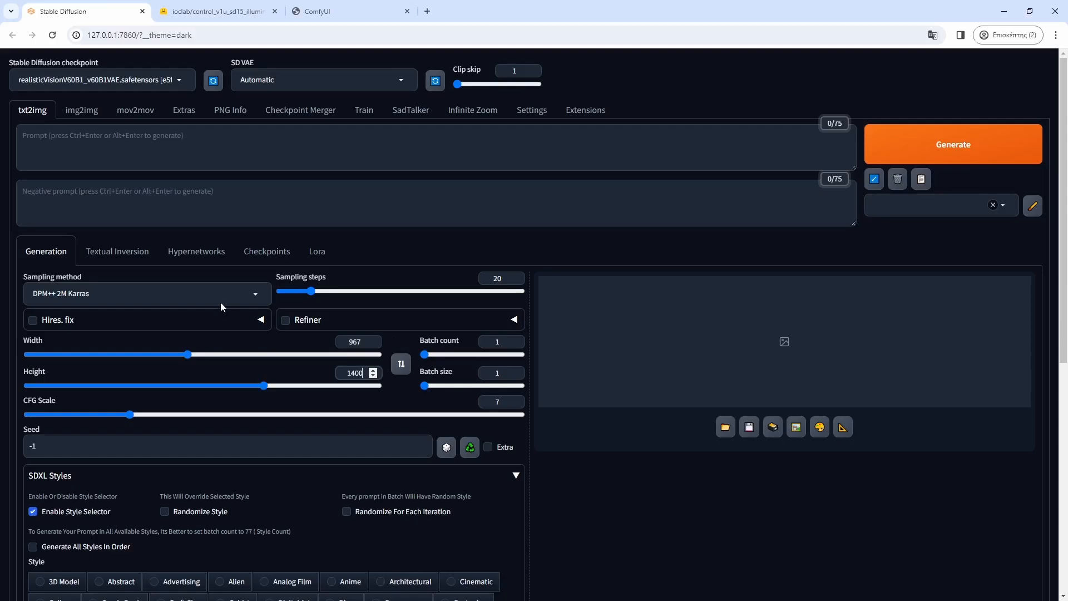
- Set the sampling method to LCM and browse the LoRA list for lcm_sd15
click(146, 293)
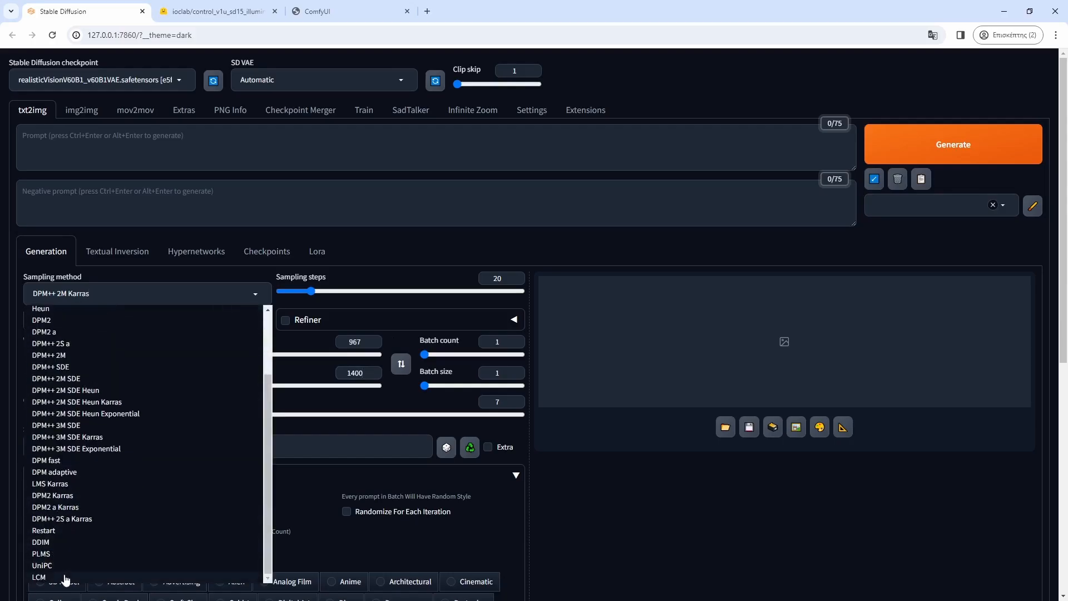
click(39, 576)
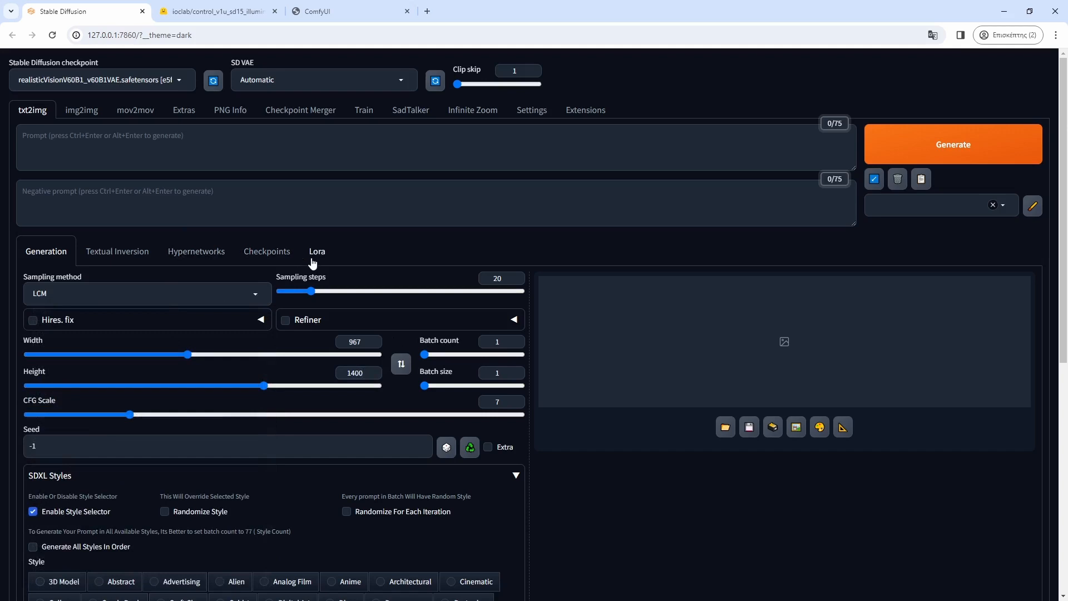
click(316, 251)
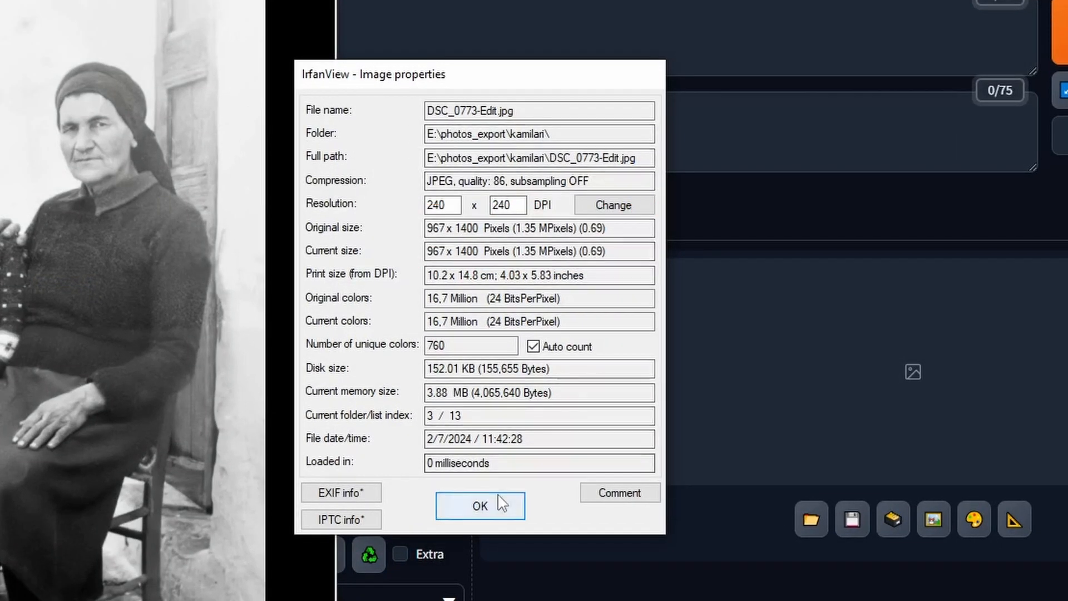
click(479, 506)
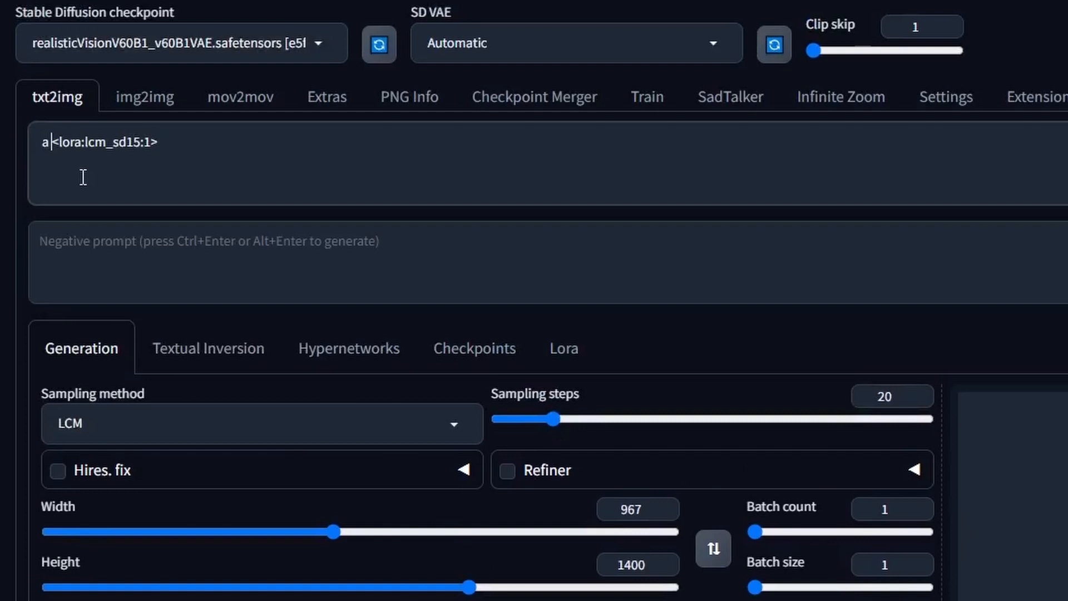
text(tre)
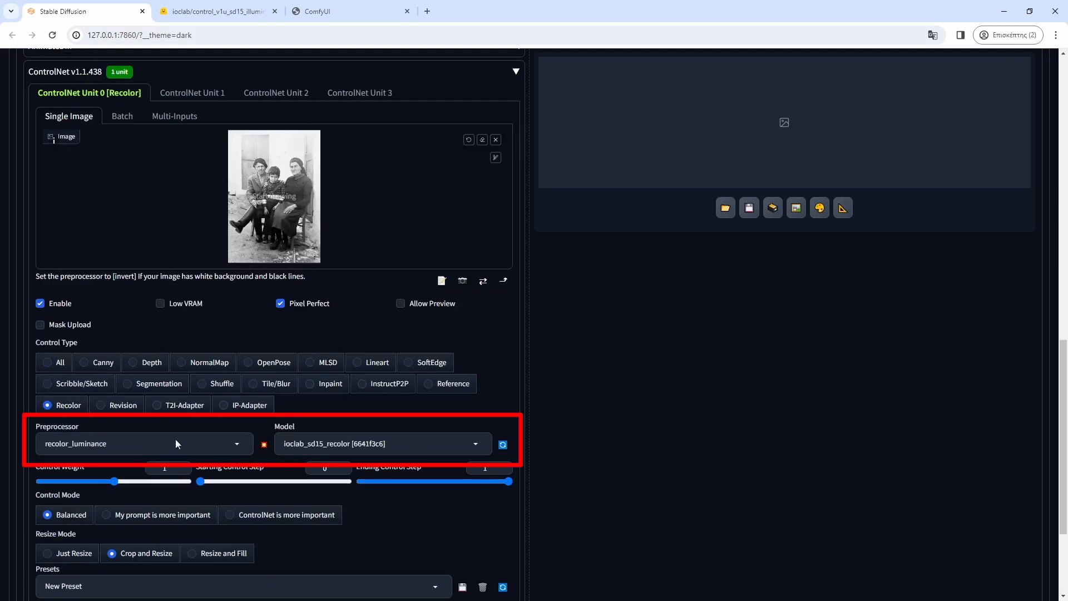
- Generate a red-sweater colorization and view the recolored family portraits at full size
scroll(down, 3)
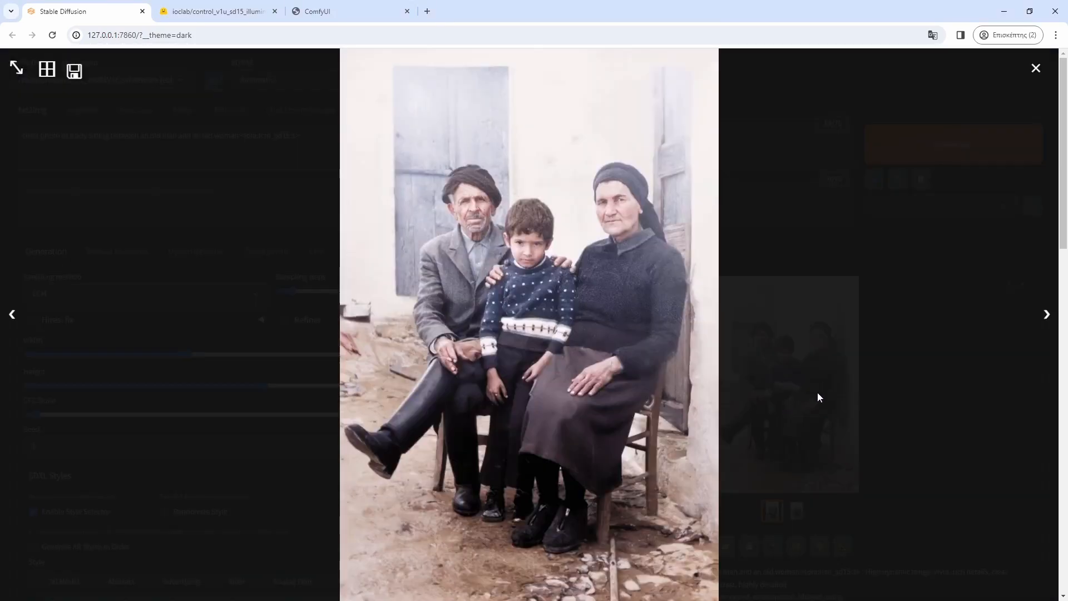
click(1035, 68)
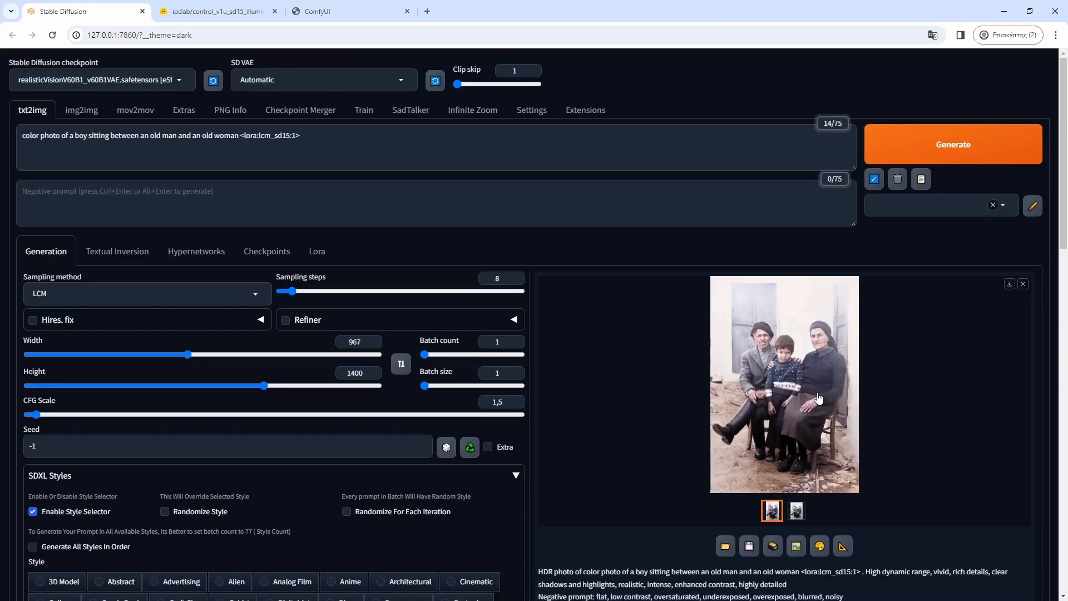
mouse_move(818, 399)
text( wearing a red sweater)
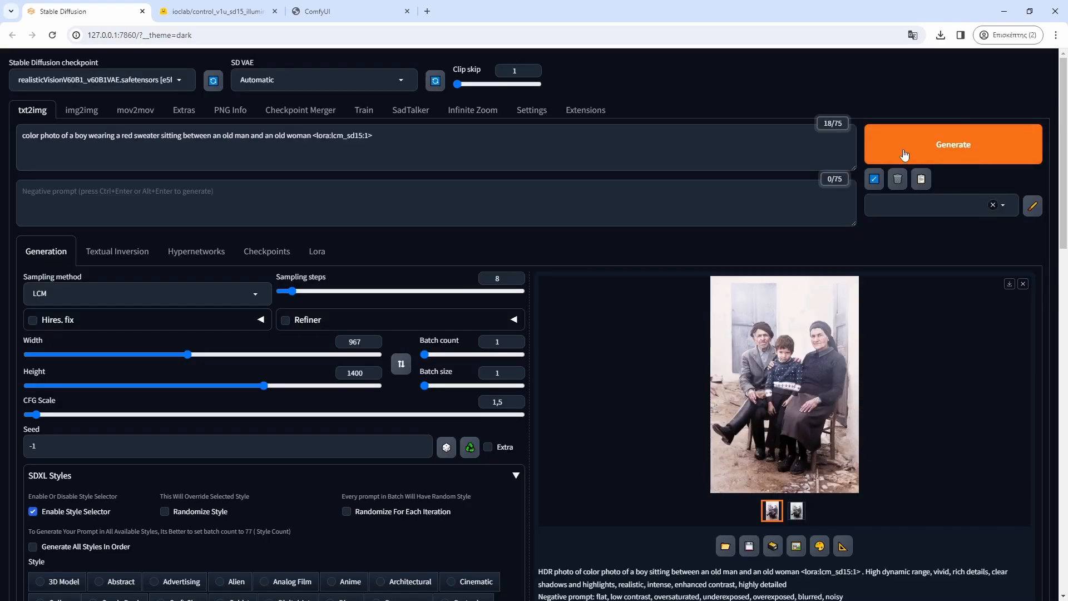
click(953, 144)
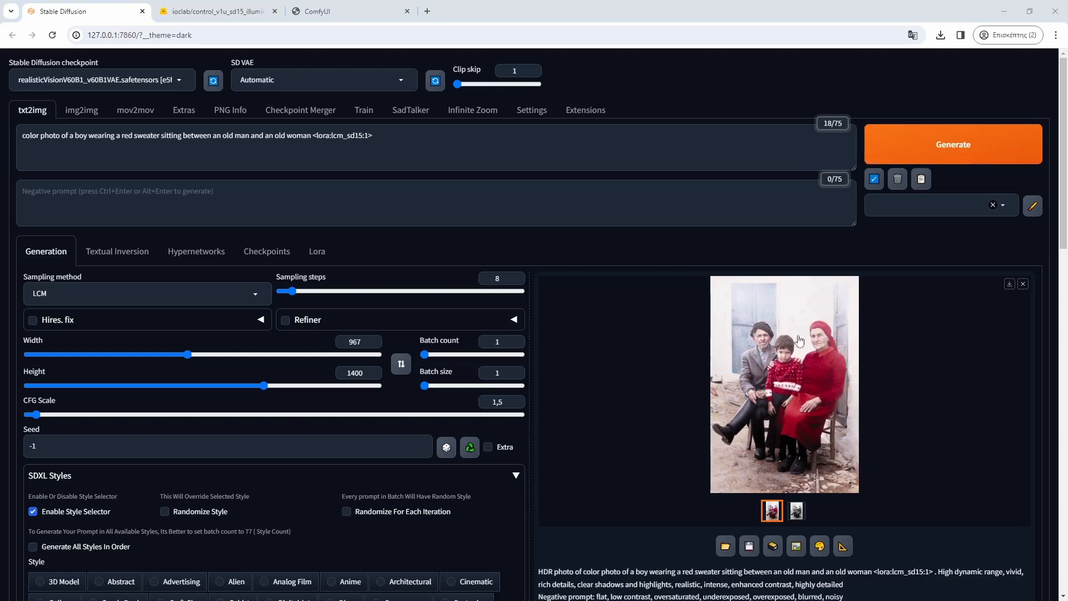
click(784, 382)
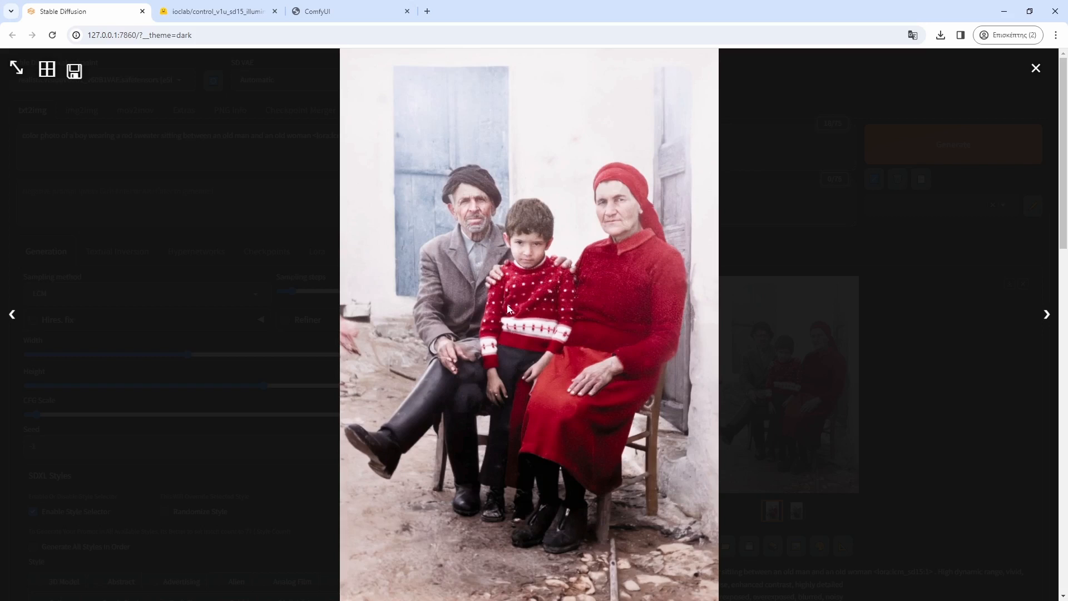
click(1036, 68)
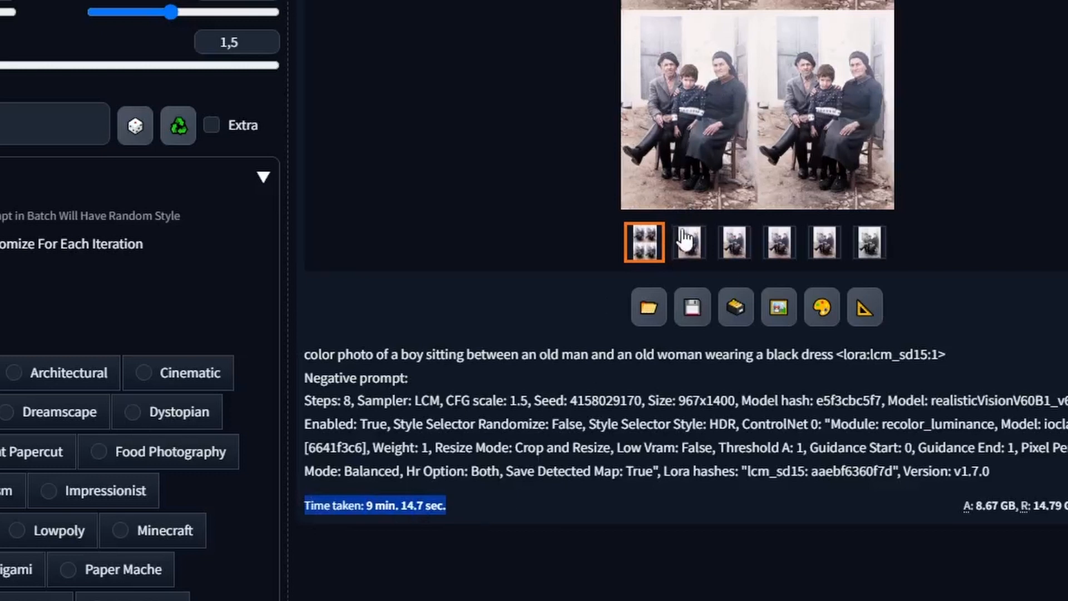
click(689, 242)
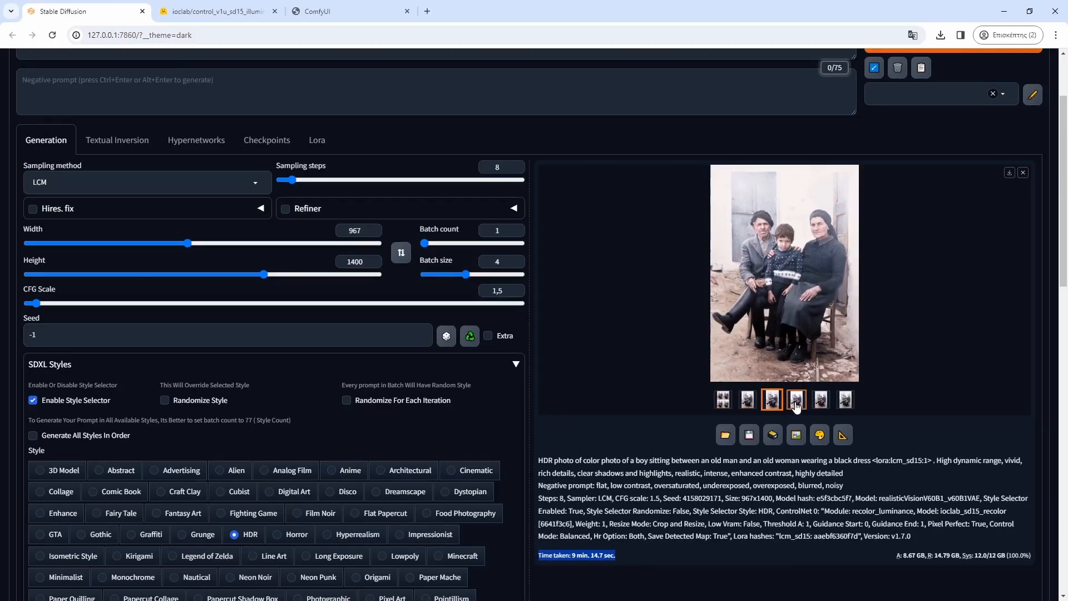
click(821, 399)
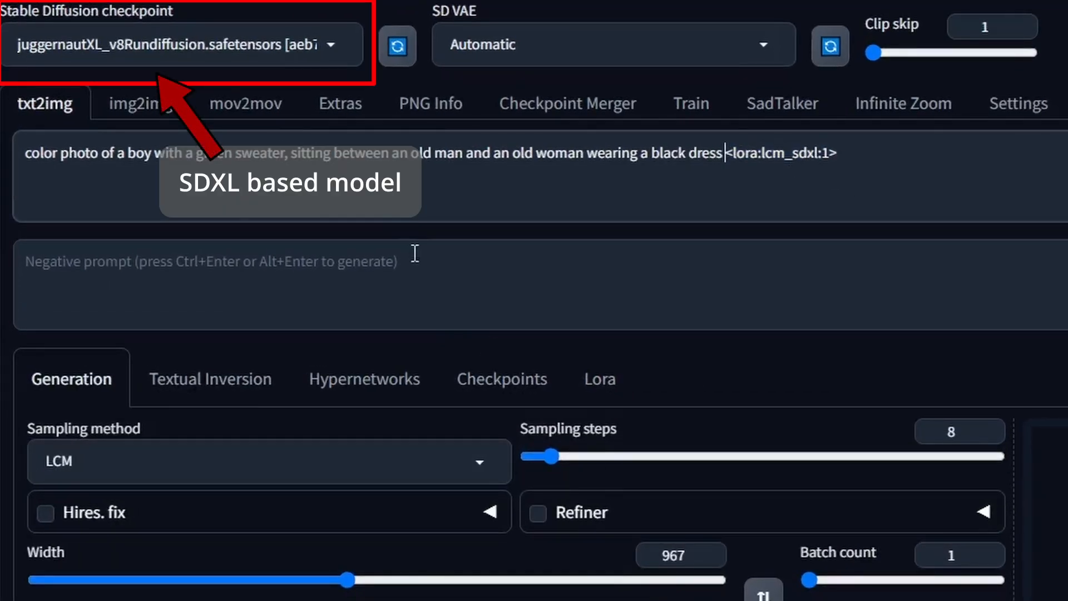
- Edit the prompt for a green sweater and review the SDXL Recolor ControlNet settings
double_click(789, 152)
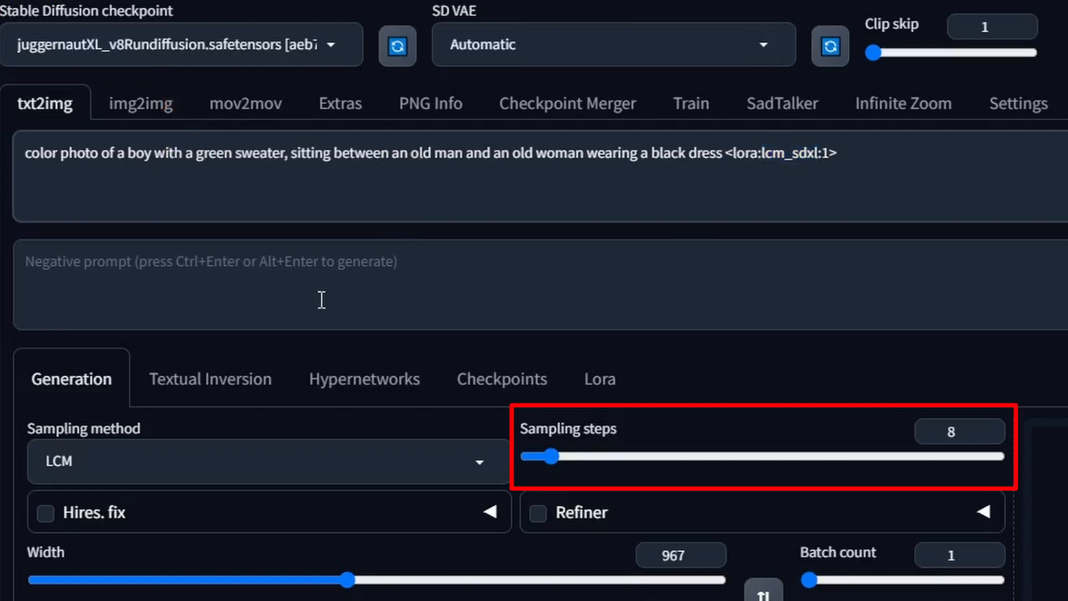
scroll(down, 3)
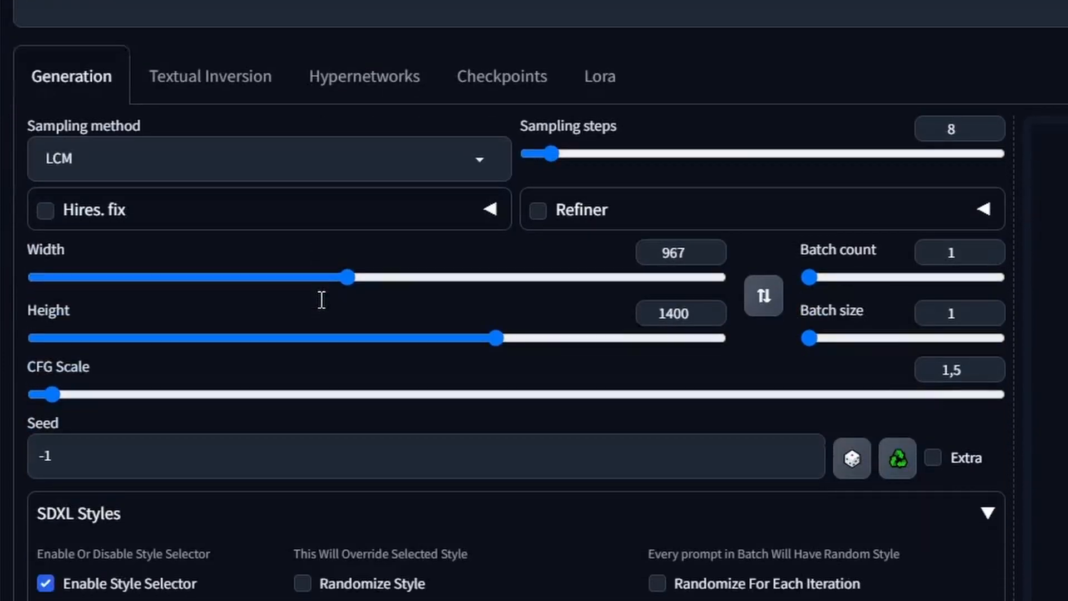
scroll(down, 3)
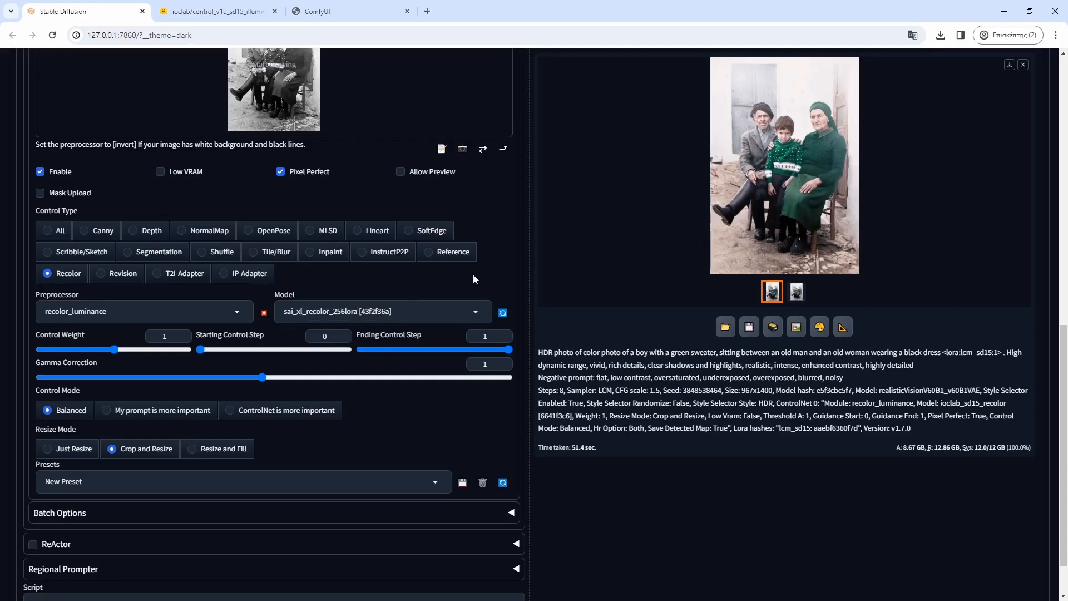
scroll(up, 3)
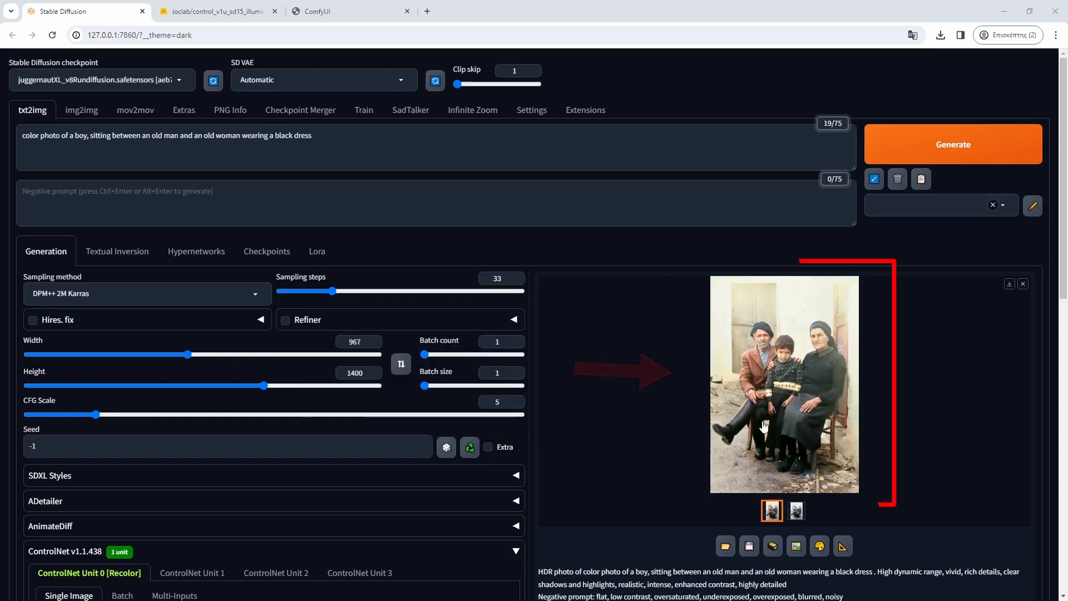
click(654, 11)
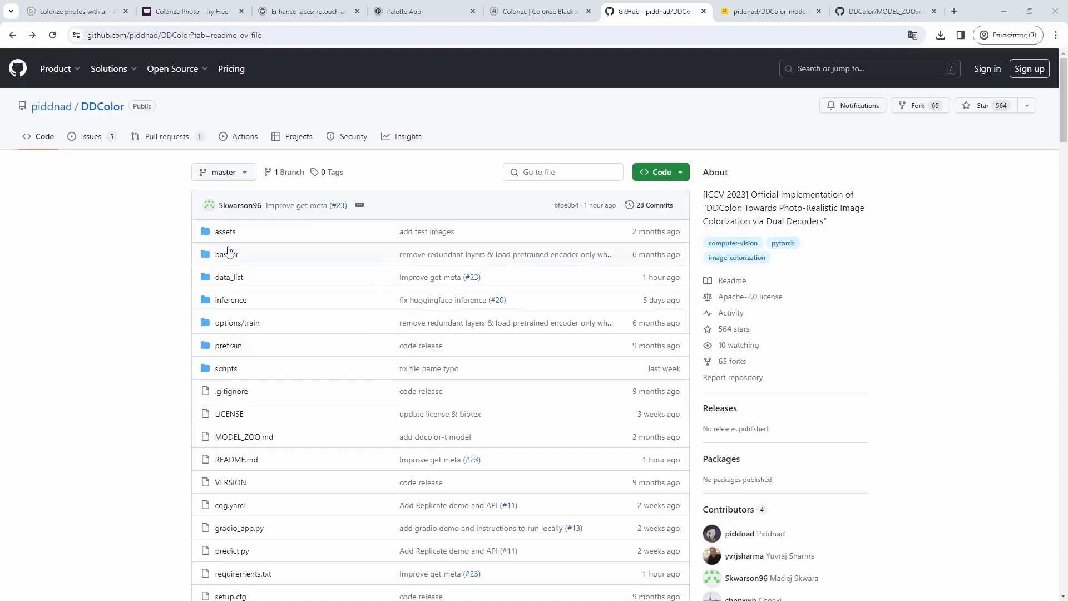
- Scroll the piddnad/DDColor README down to its before-and-after colorization examples
scroll(down, 3)
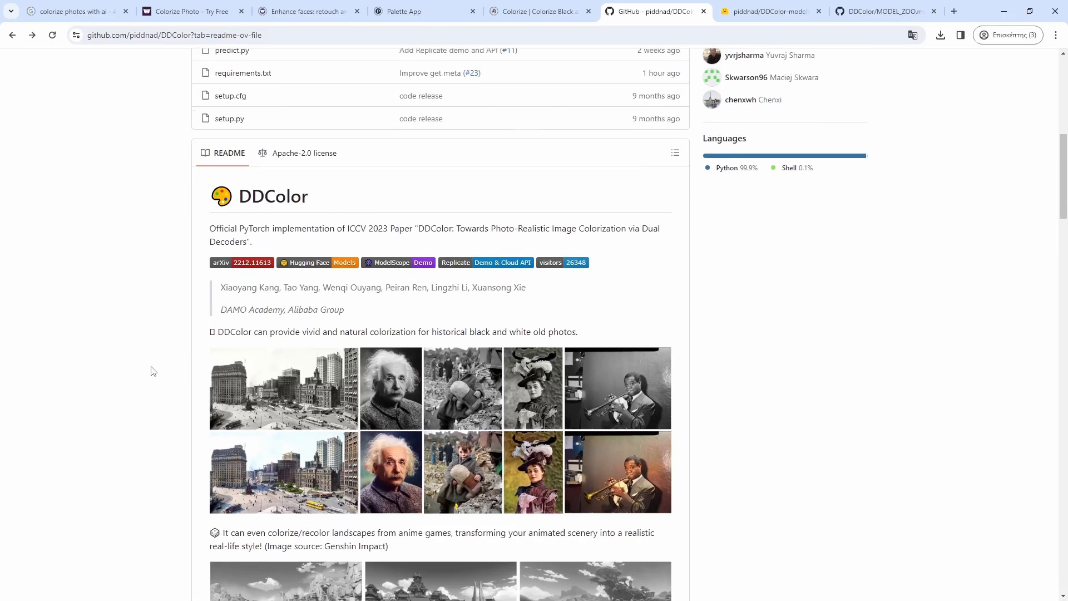
scroll(down, 3)
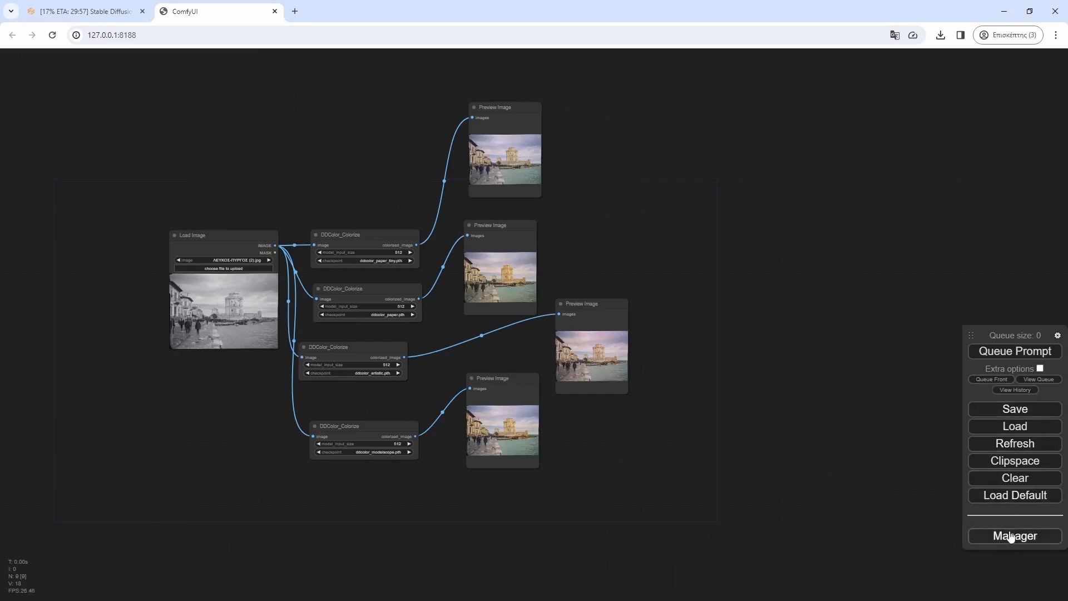
click(1014, 536)
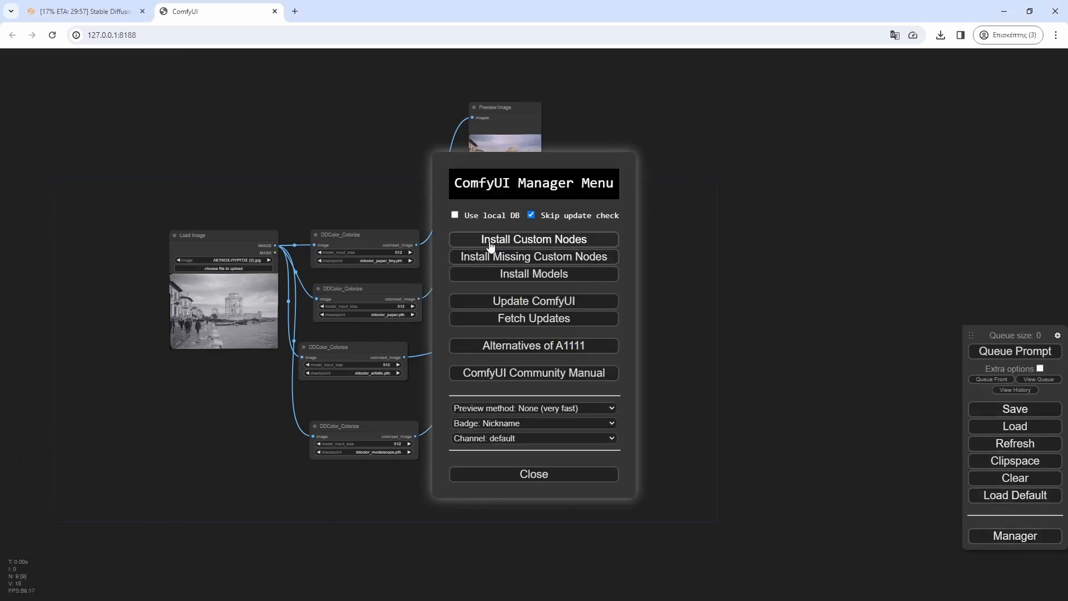
click(534, 239)
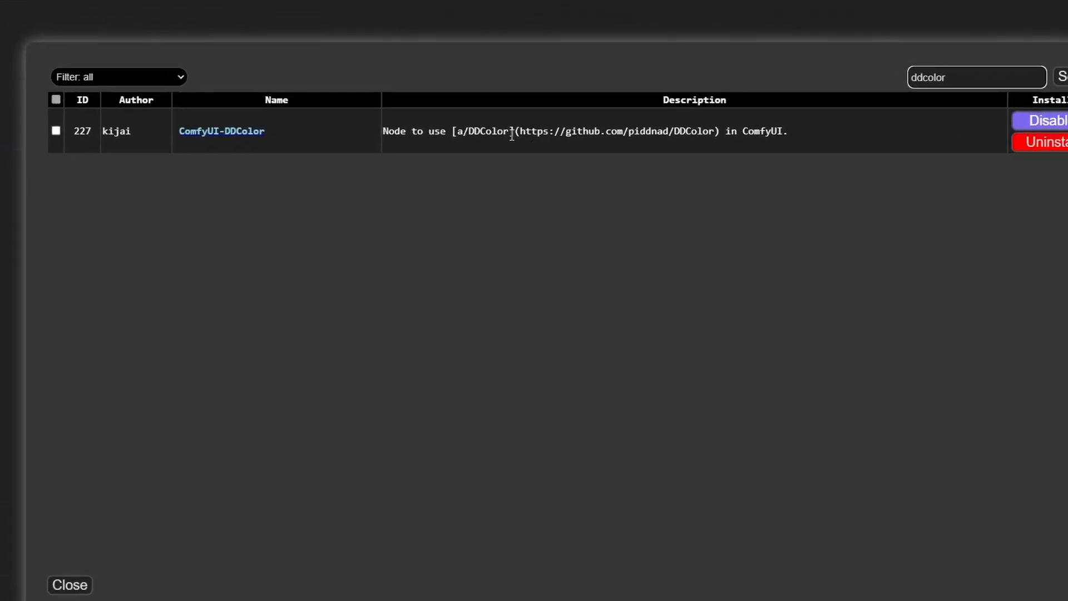
click(69, 584)
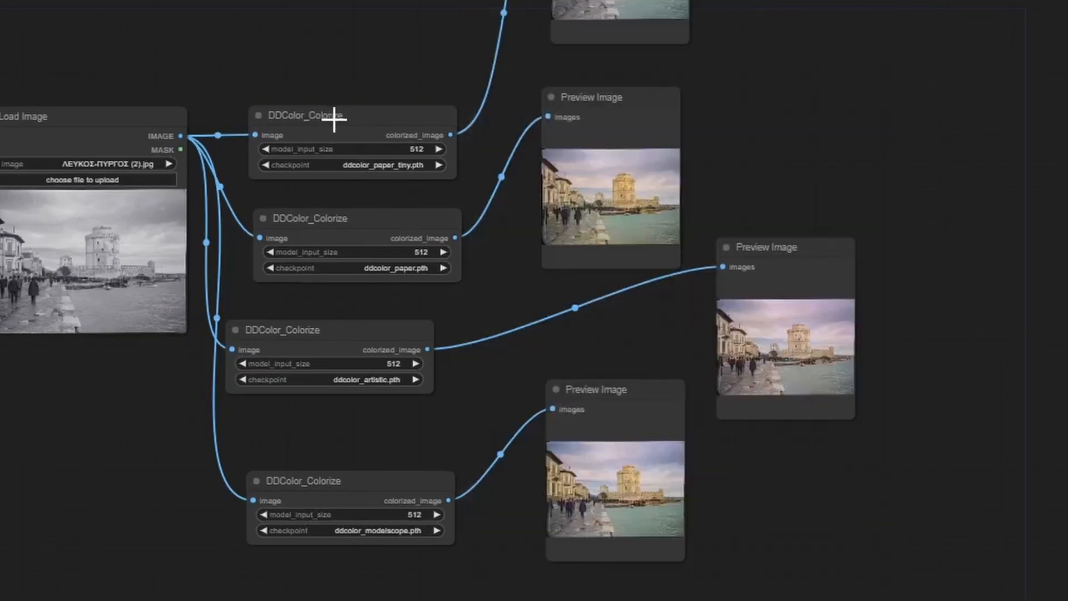
right_click(333, 122)
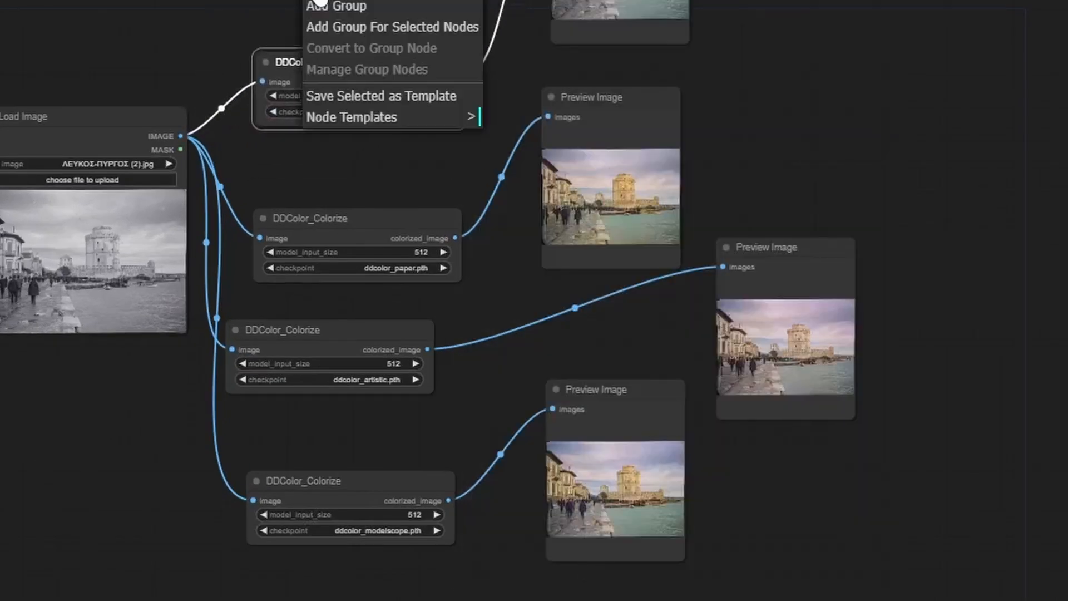
mouse_move(354, 7)
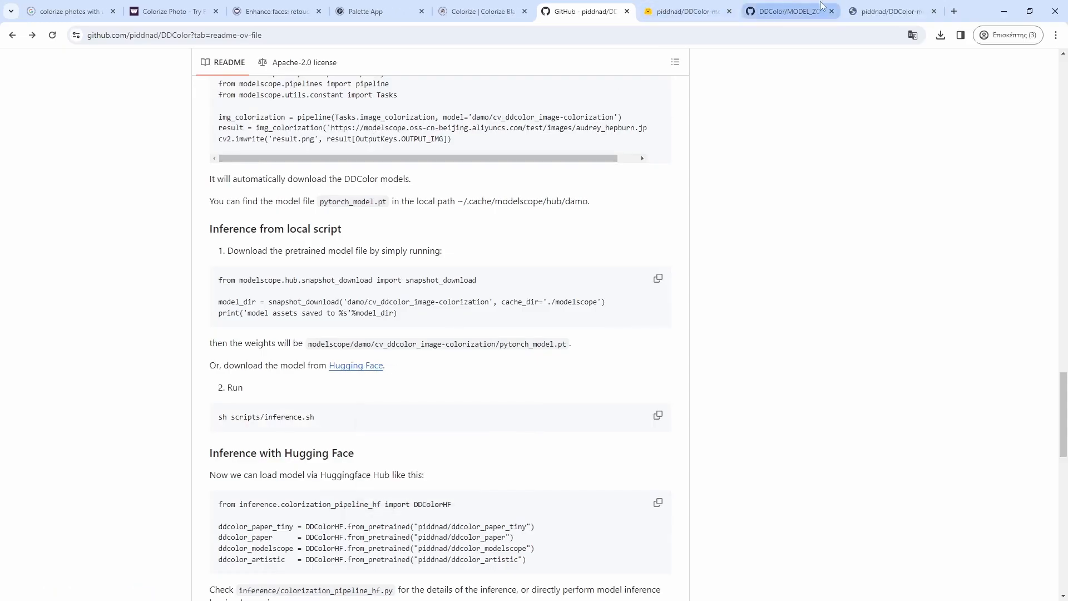
- Open the piddnad/DDColor-models model card on Hugging Face
click(893, 11)
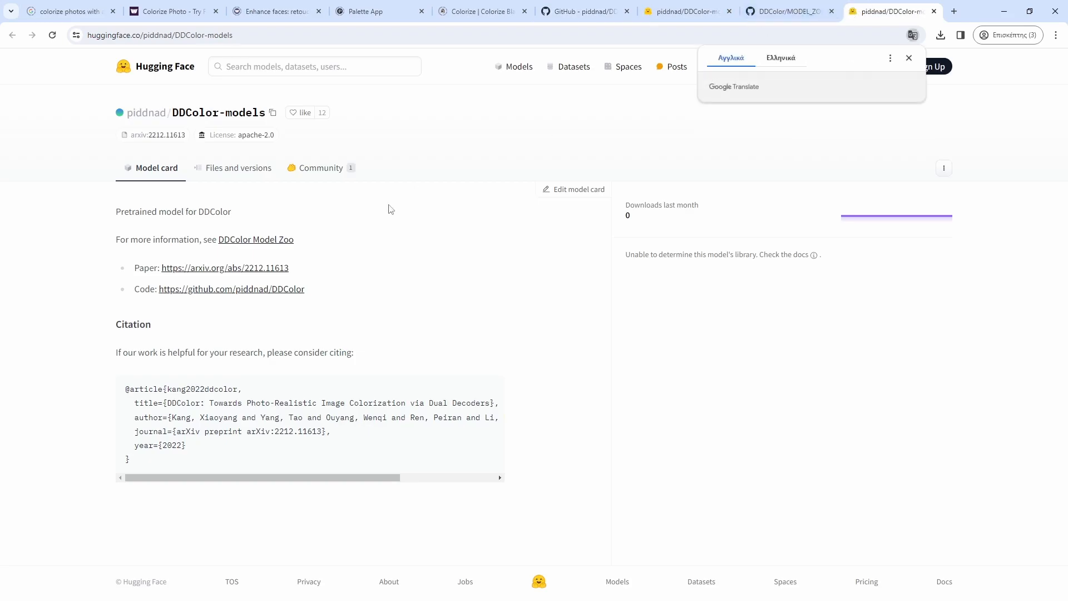
click(238, 168)
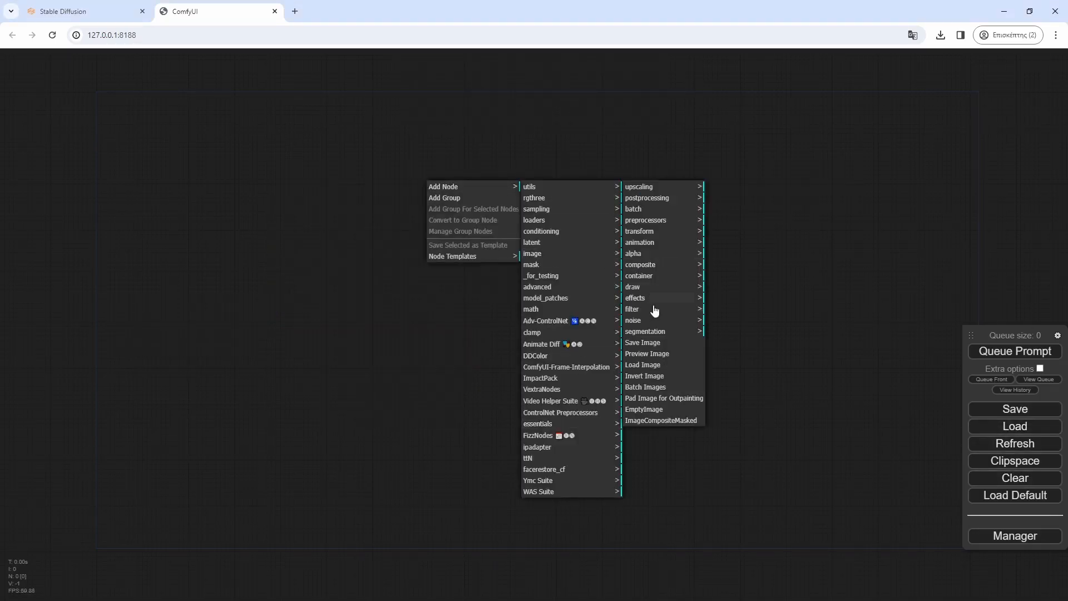
mouse_move(642, 364)
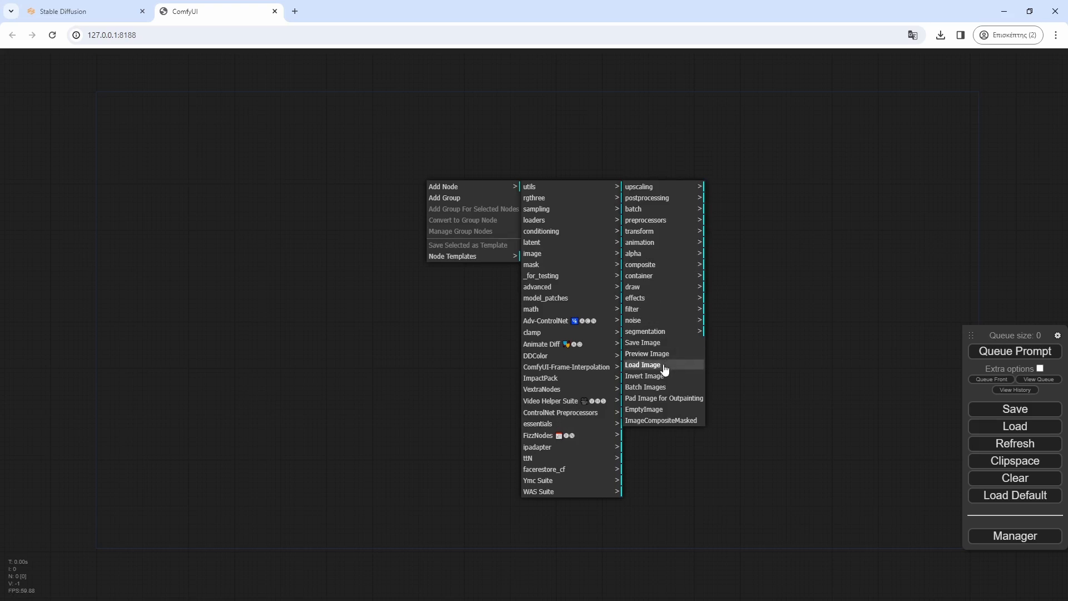
- Add Load Image and DDColor_Colorize nodes, selecting the ddcolor_paper.pth checkpoint
click(641, 364)
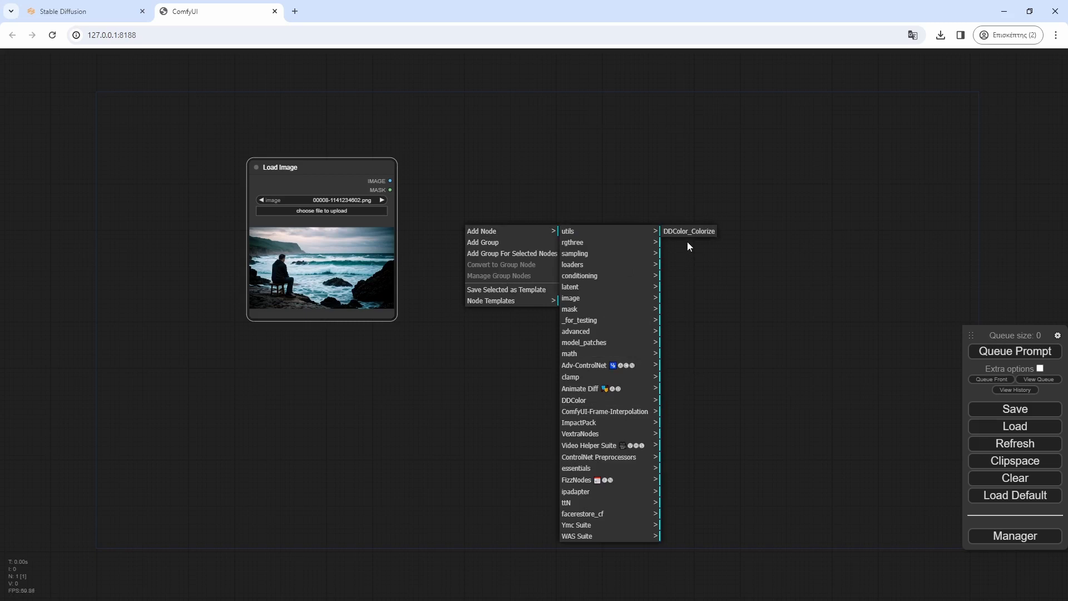
click(688, 231)
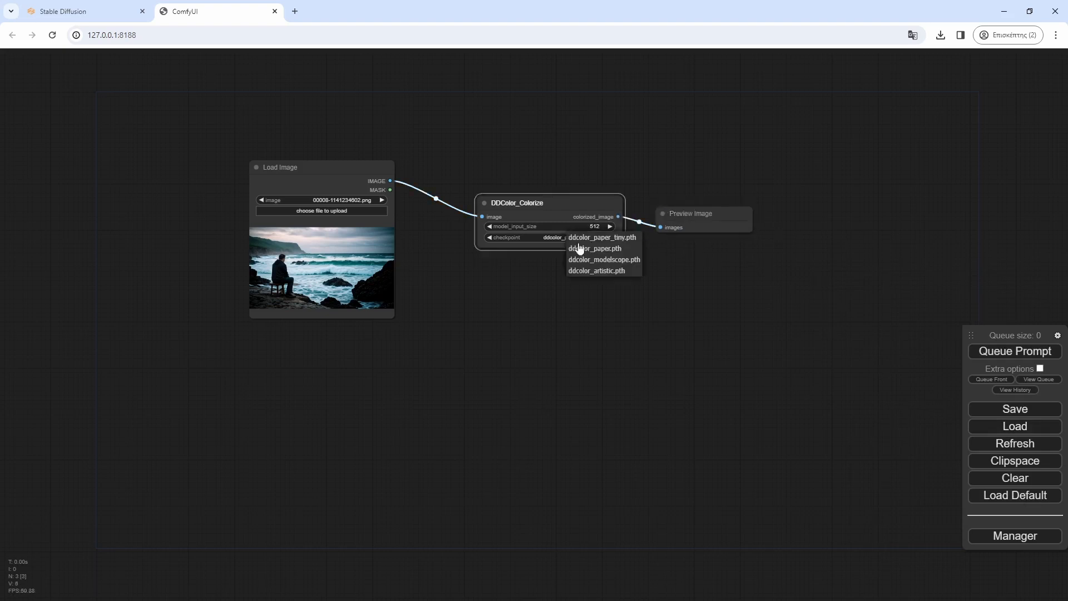
click(596, 271)
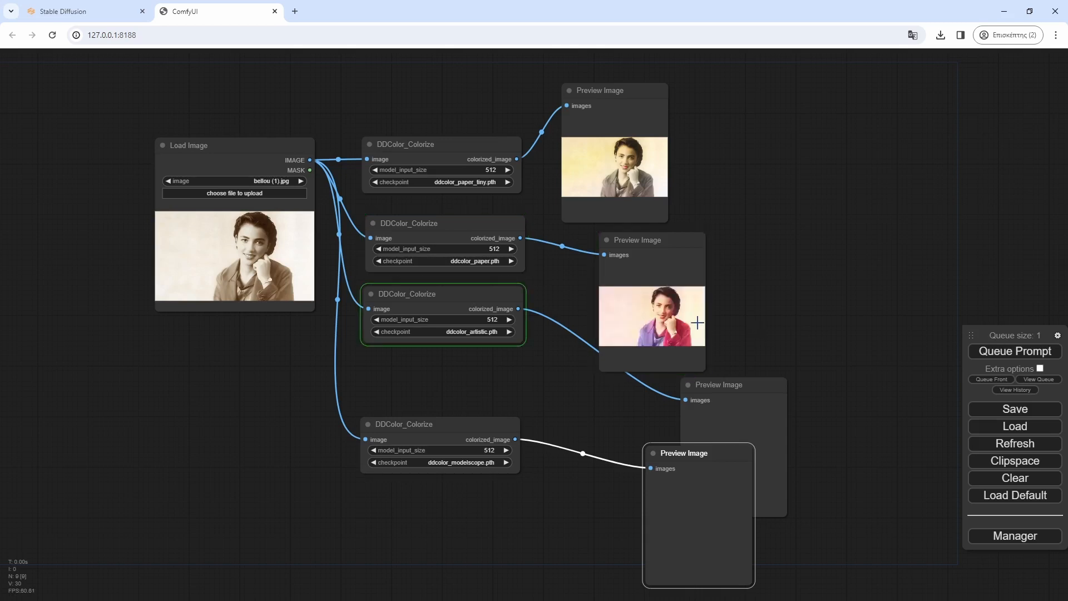
mouse_move(242, 142)
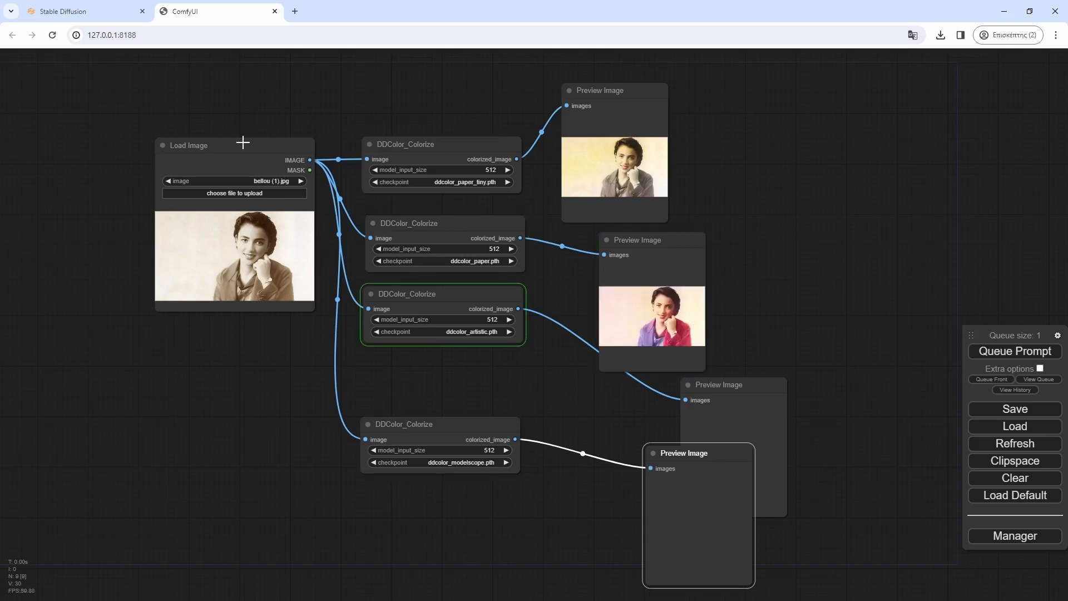
- Queue the four DDColor checkpoints to render colorized previews of the sepia portrait
click(409, 424)
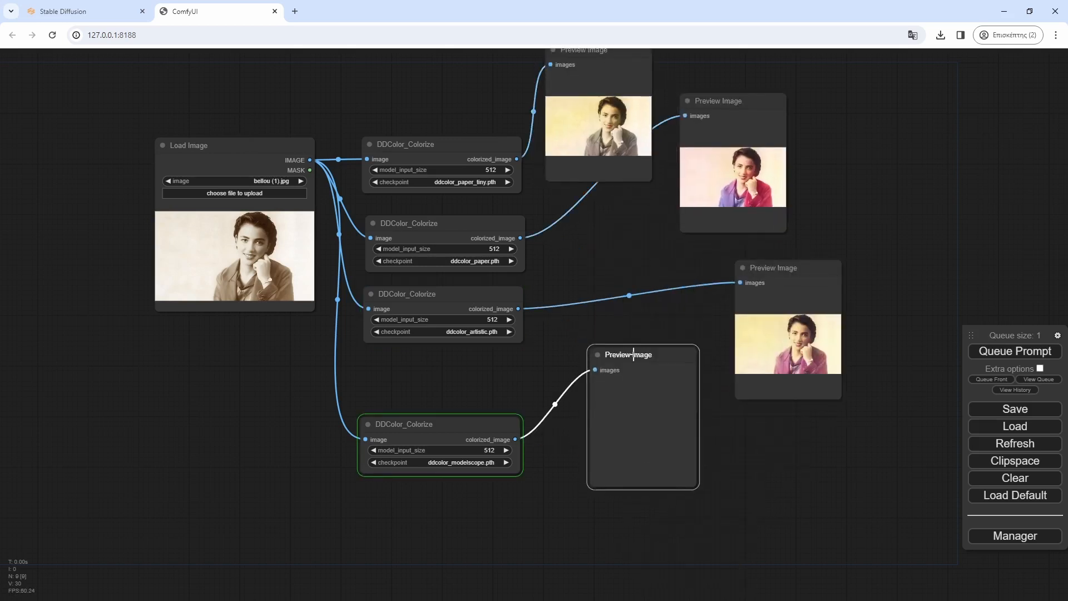
click(82, 11)
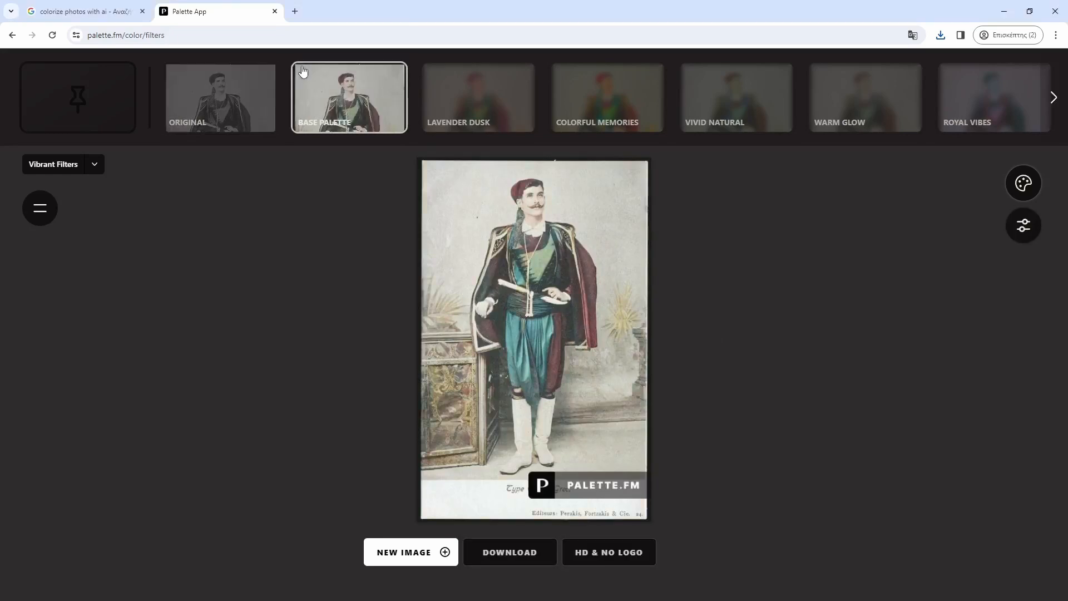
- Try the Colorful Past modern filter on the Acropolis photo in Palette.fm
click(735, 97)
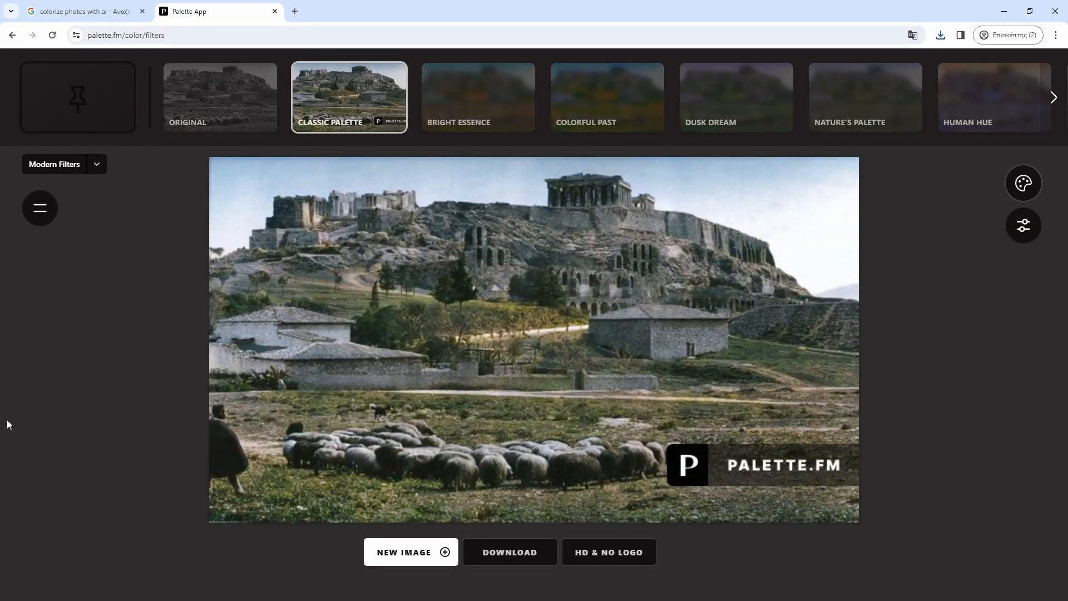
click(606, 96)
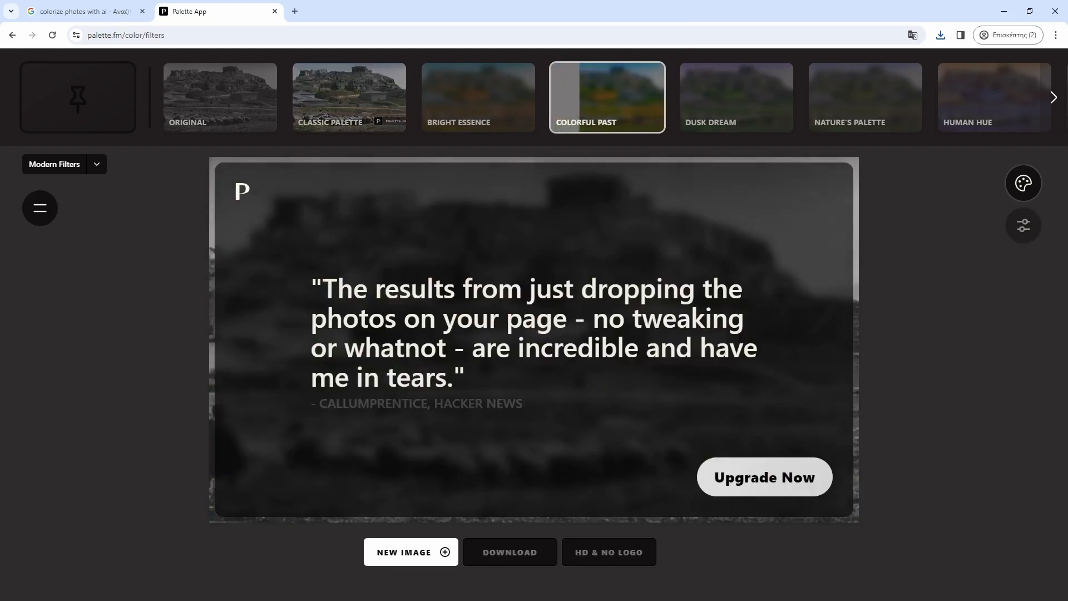
click(85, 11)
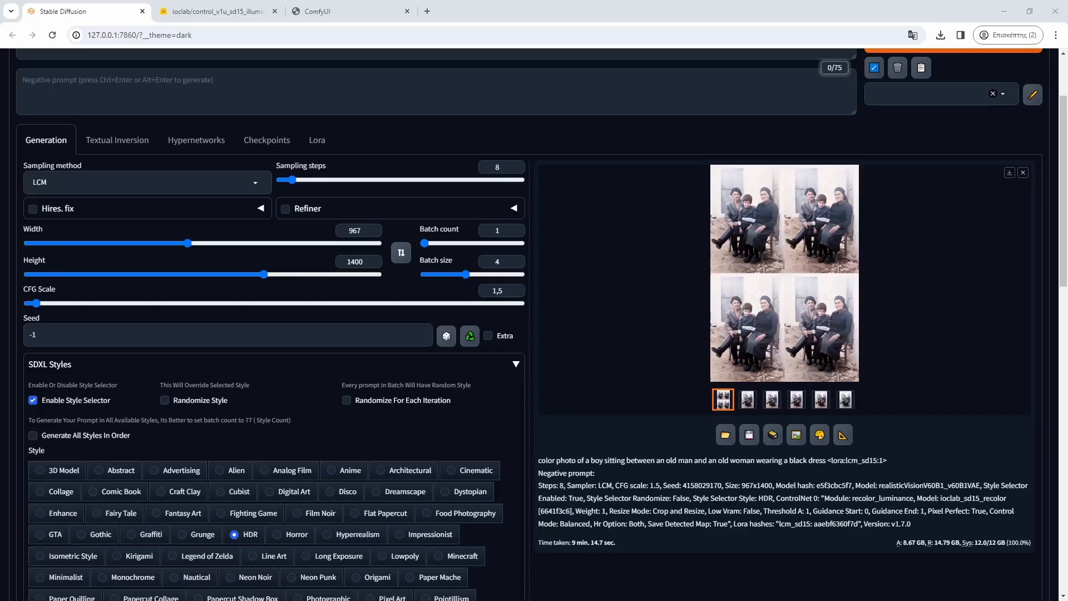
- Highlight the 9 min 14.7 sec time taken, then view two batch portraits
triple_click(576, 541)
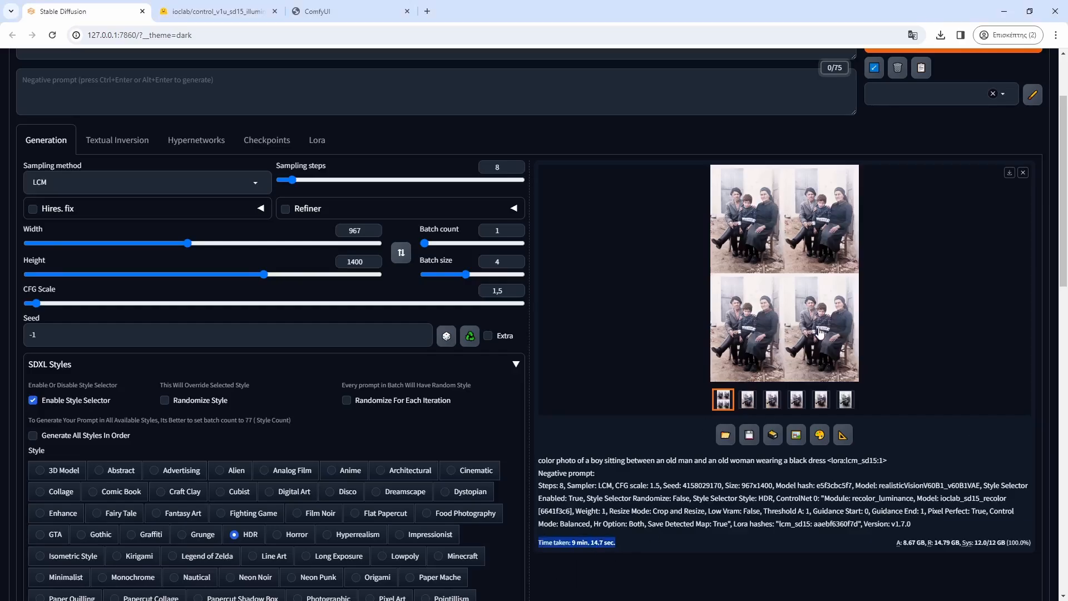
click(771, 400)
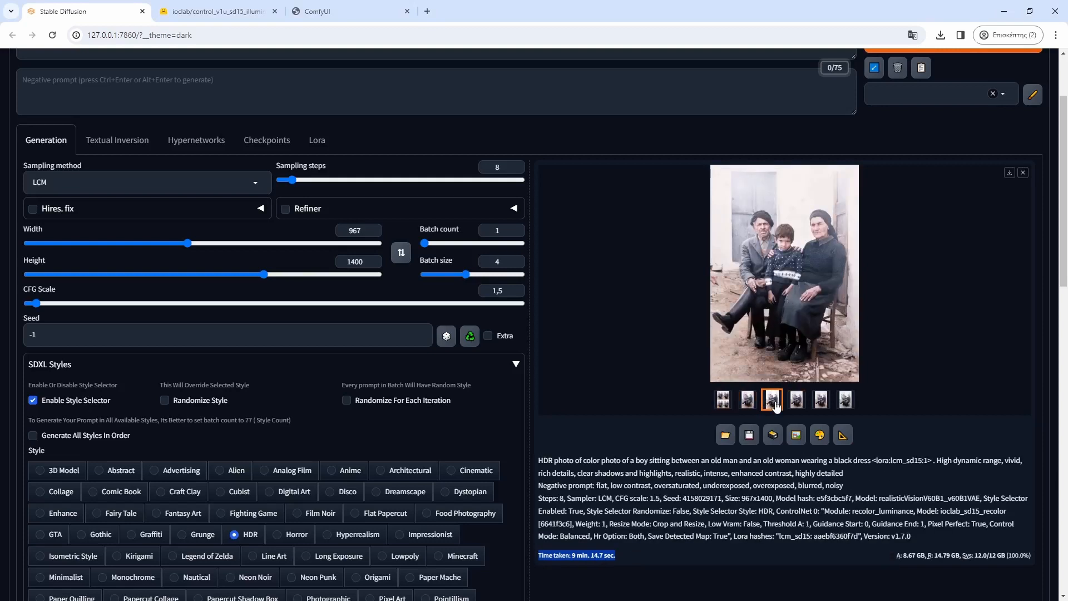
click(843, 400)
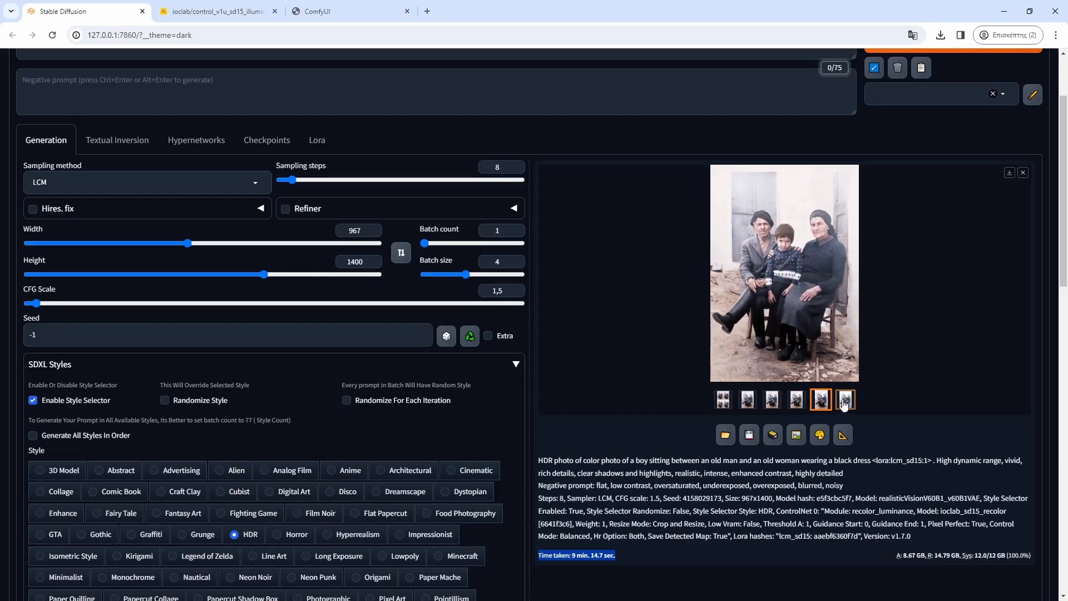